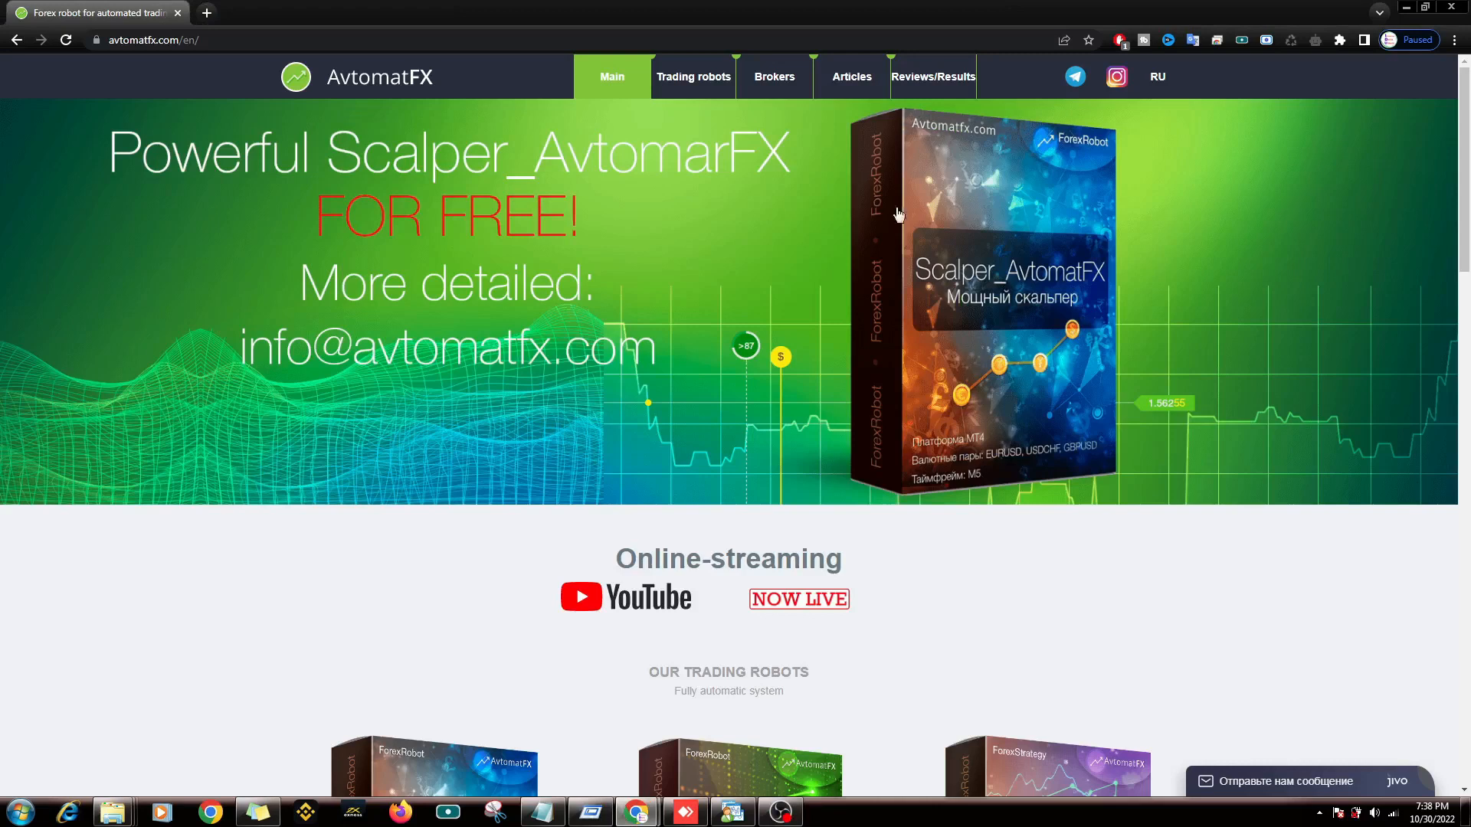
mouse_move(1153, 490)
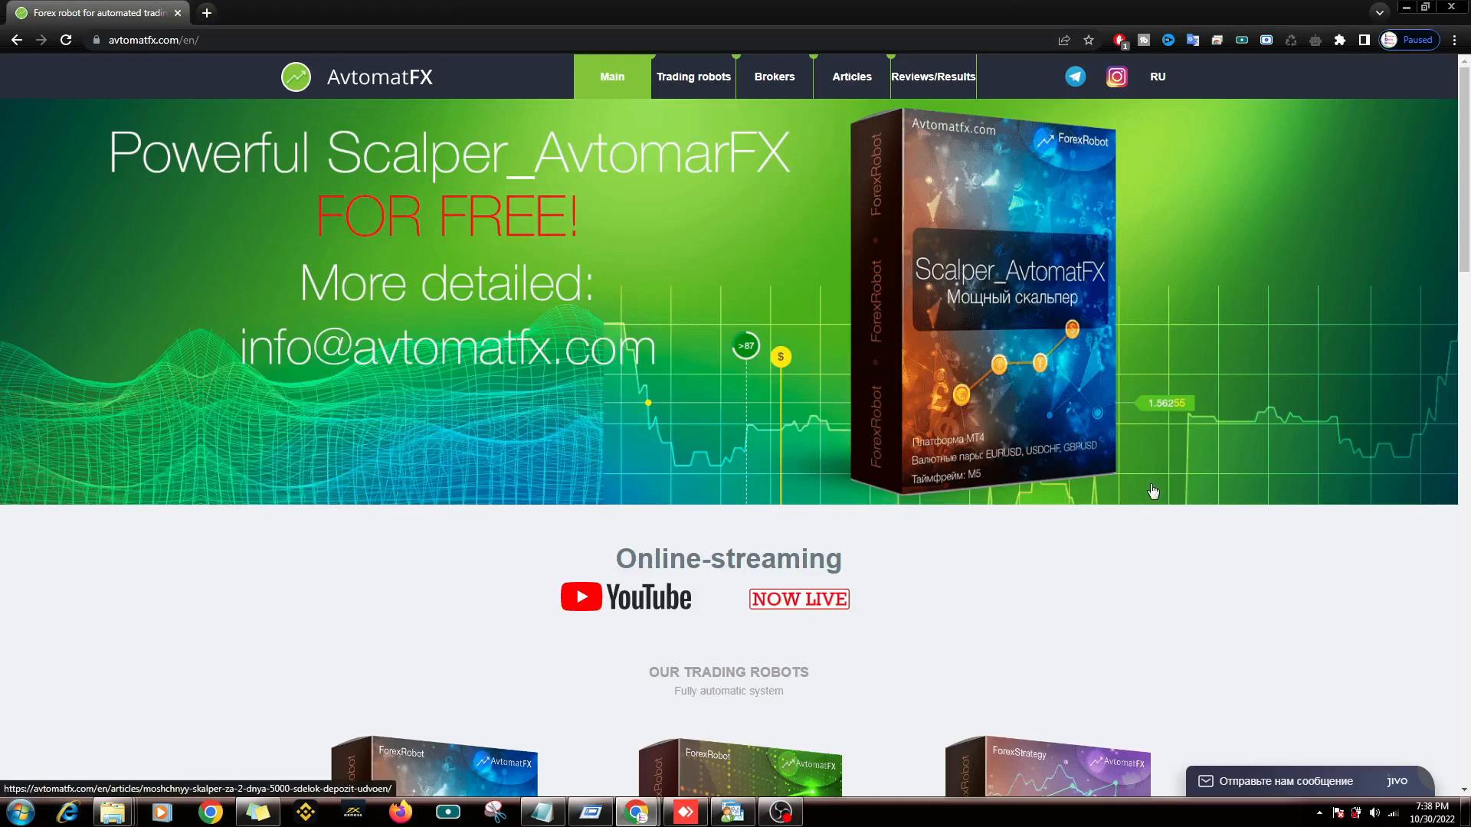
Step: Scroll to Our Trading Robots on the home page and open the Franklin robot's product page
scroll(down, 3)
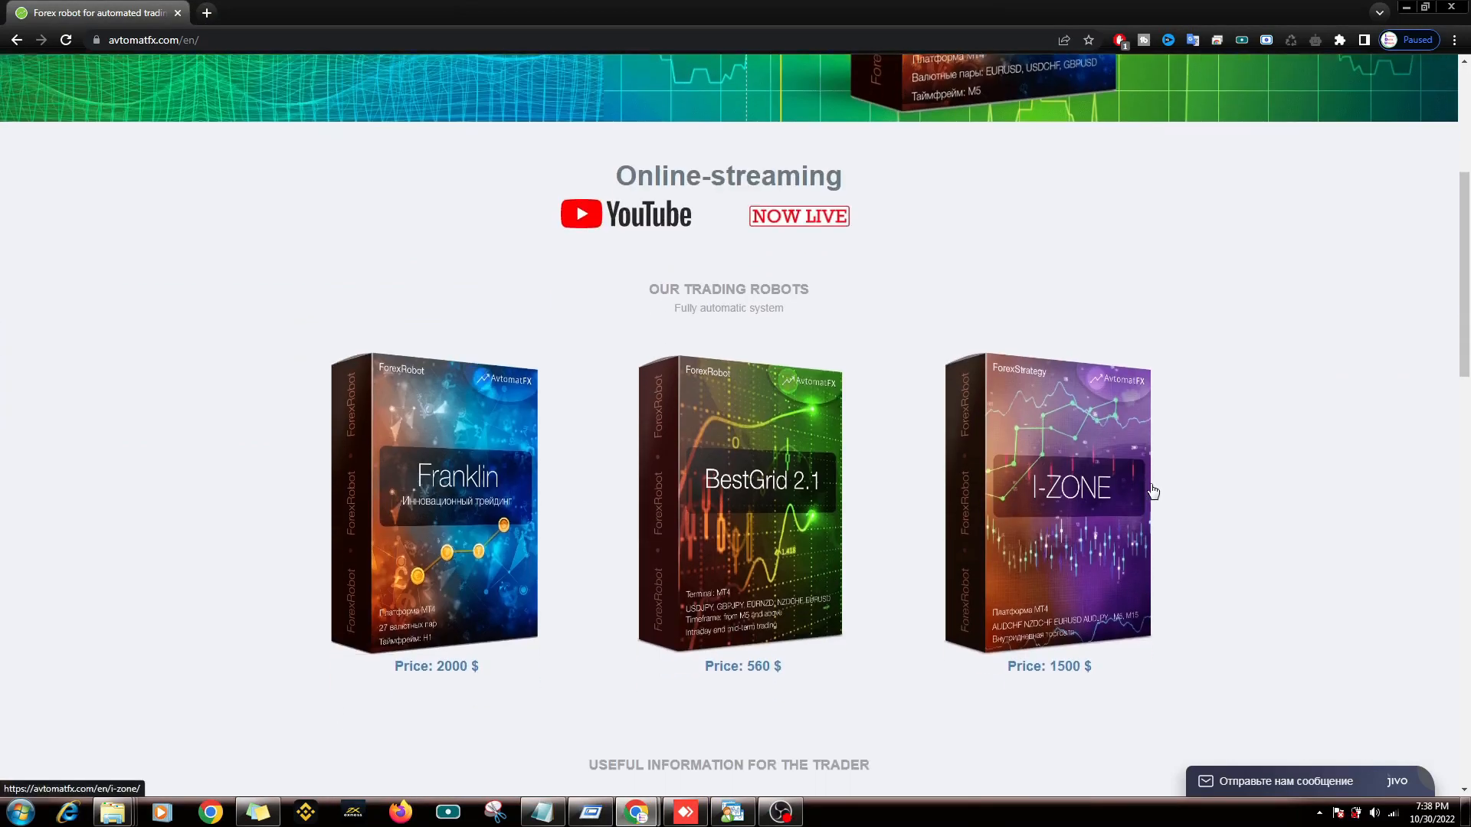
scroll(down, 3)
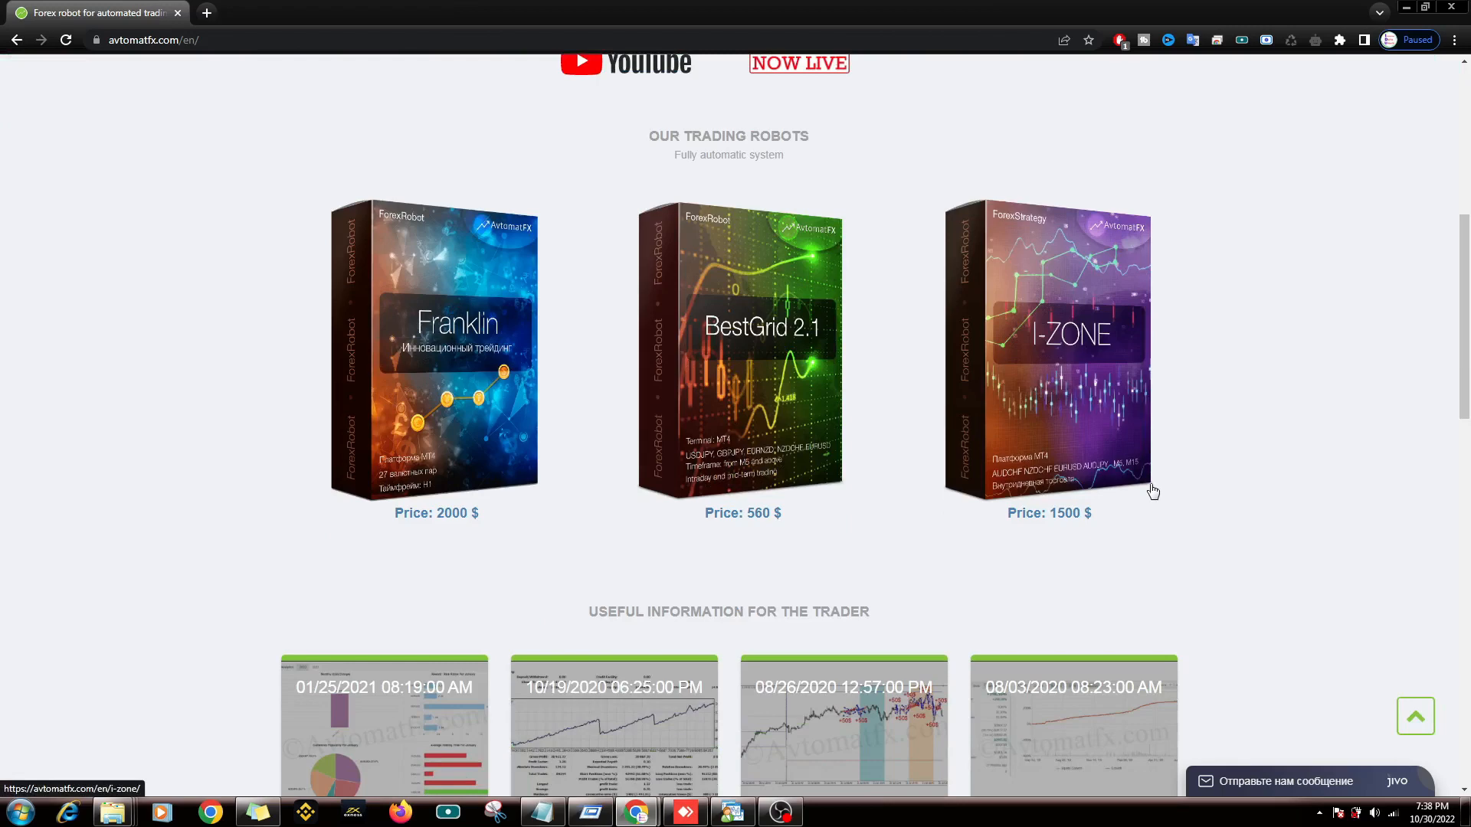
scroll(down, 3)
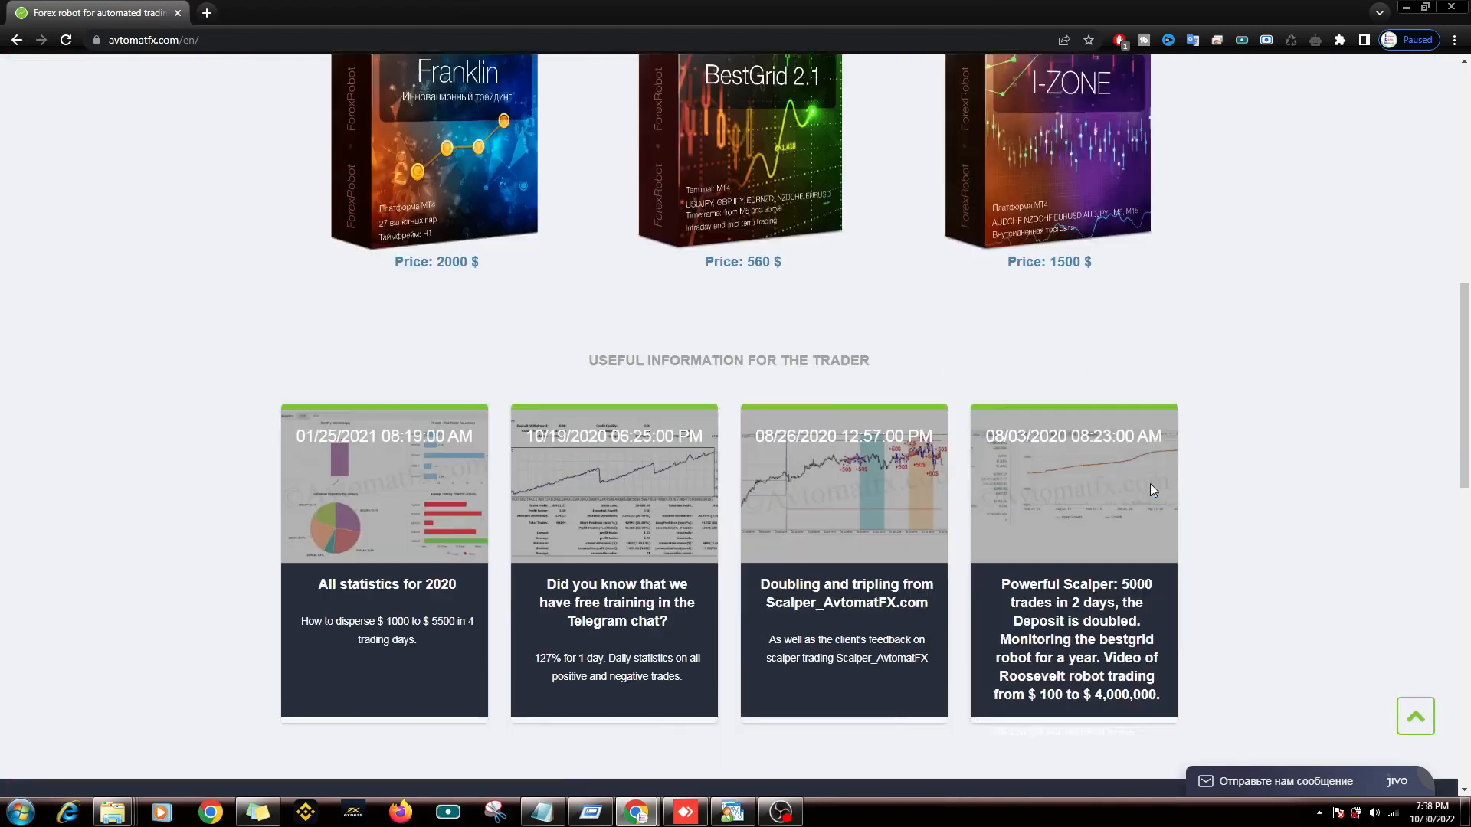
scroll(up, 3)
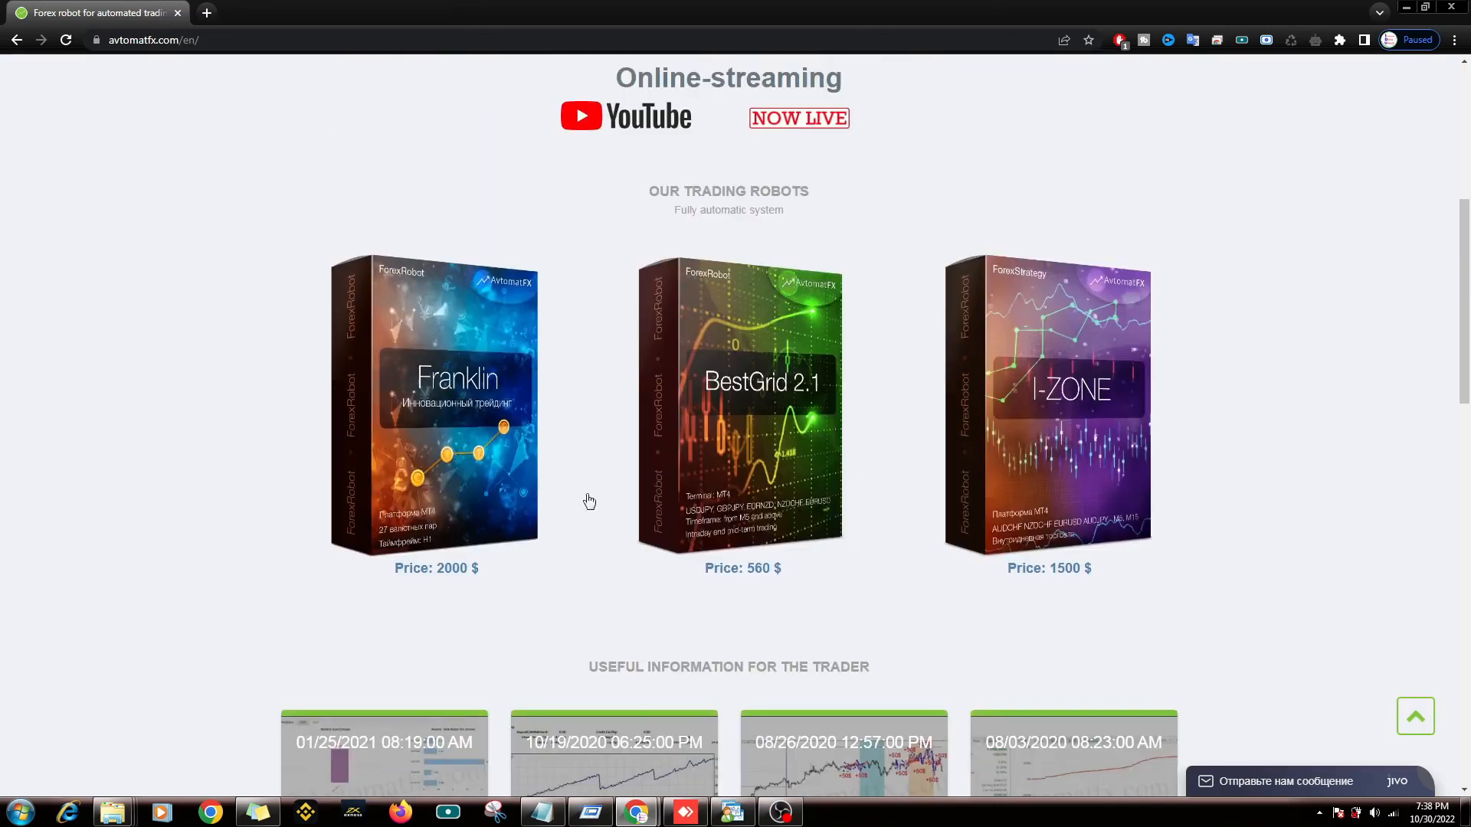
double_click(437, 567)
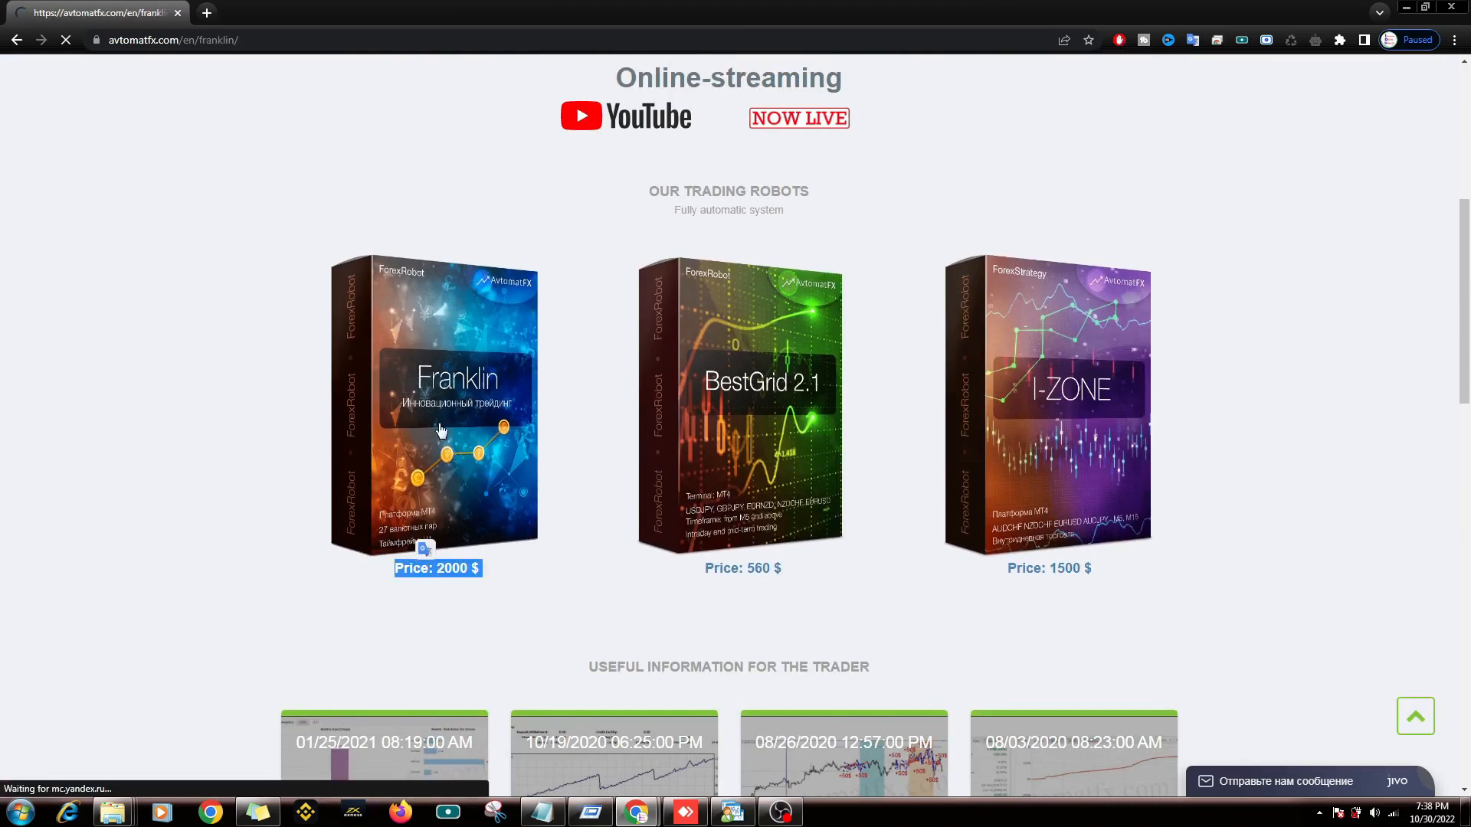
Step: Highlight Franklin's minimum deposit line, then scroll to the account requirements and algorithm table
click(433, 403)
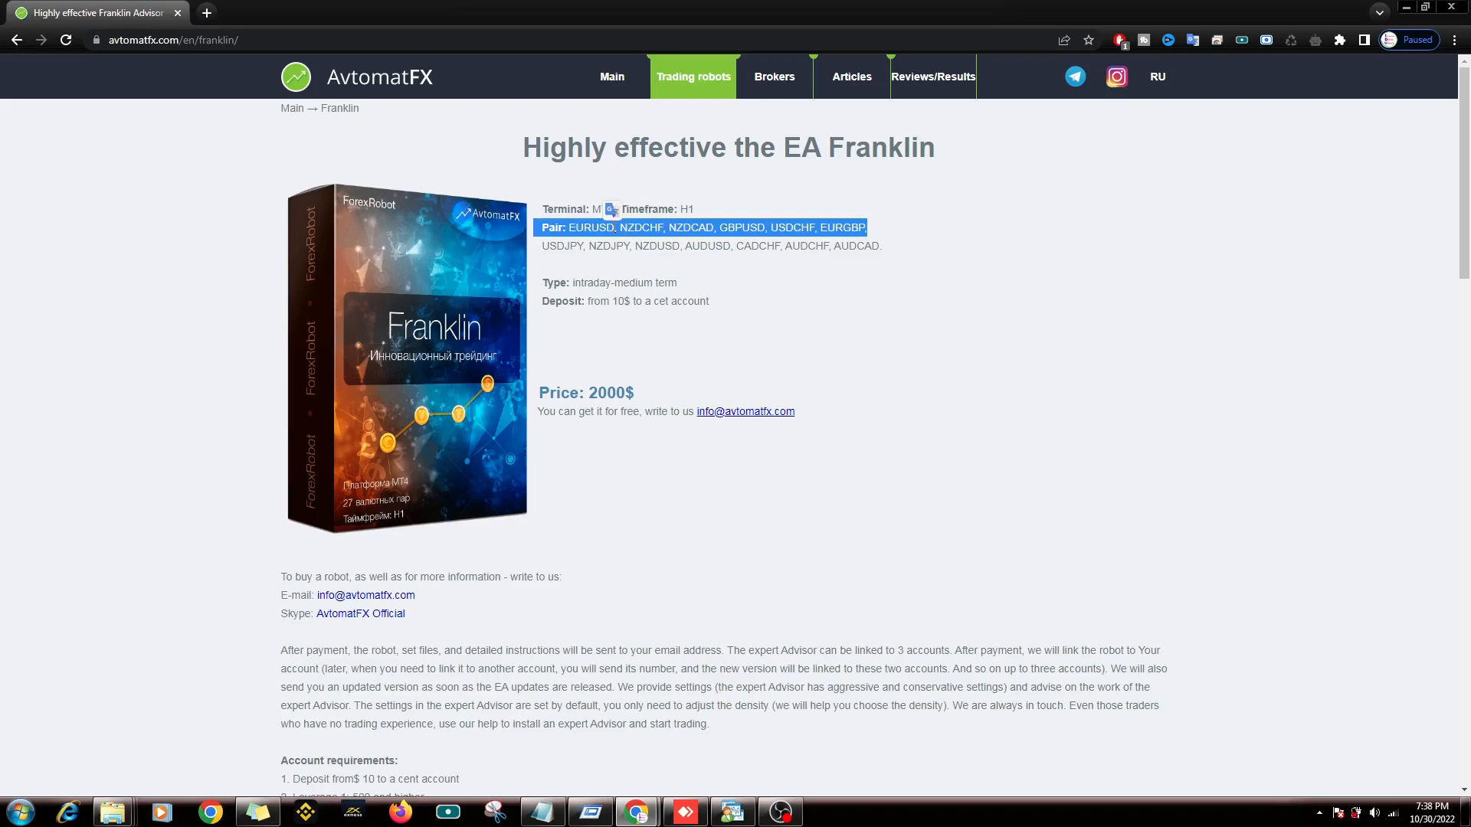
mouse_move(883, 309)
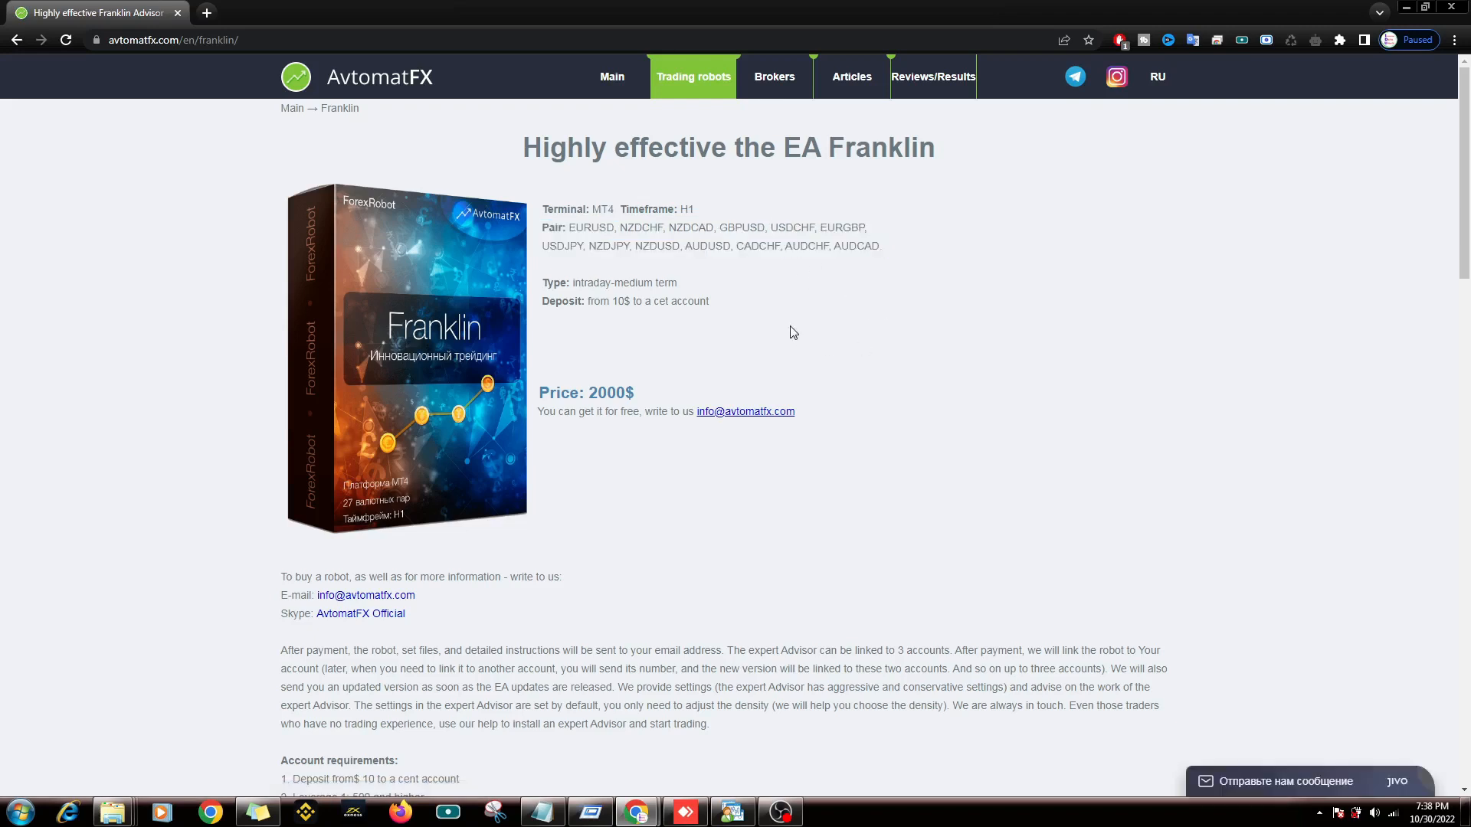
mouse_move(726, 294)
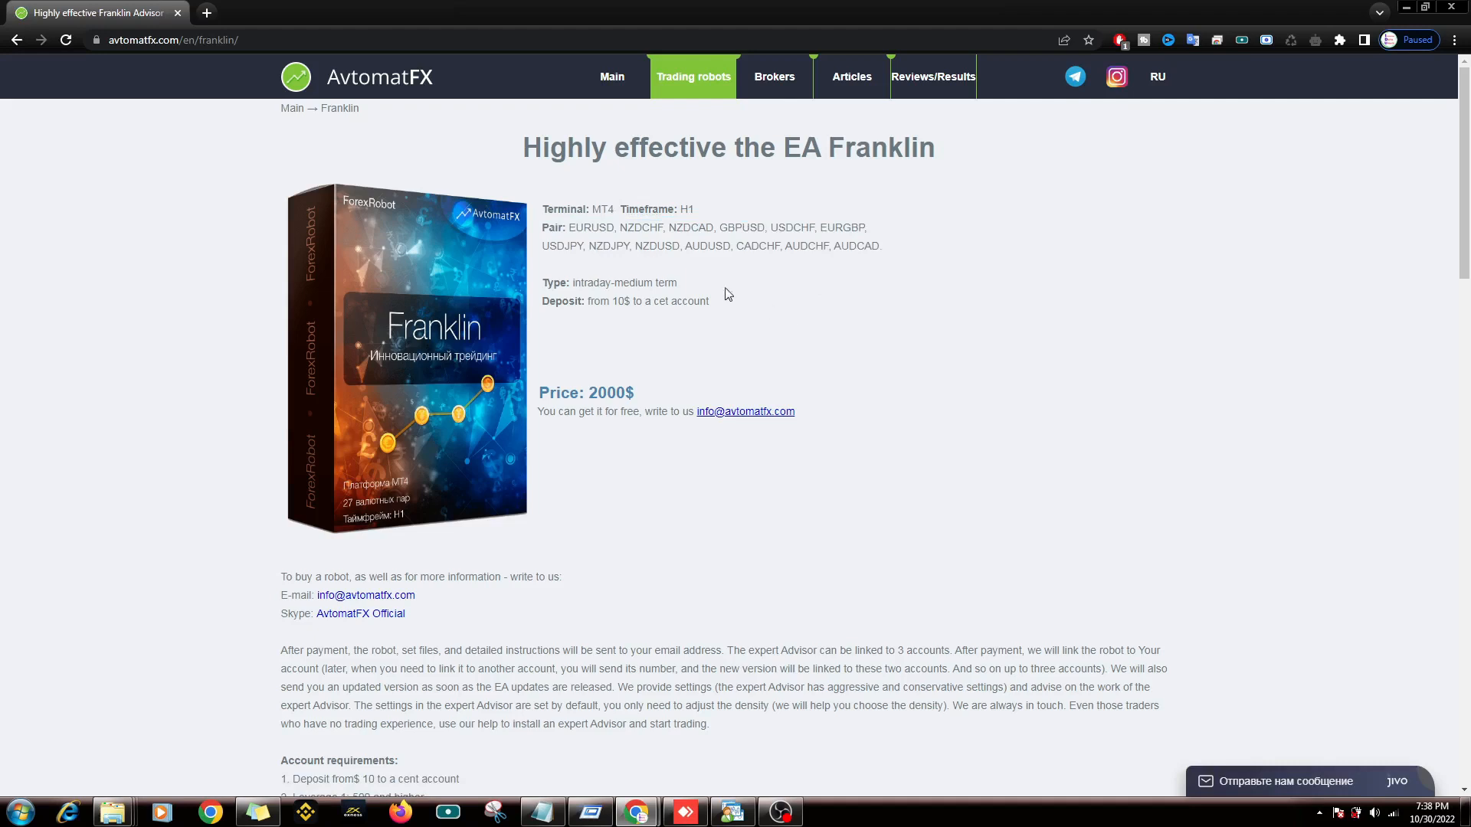
double_click(608, 282)
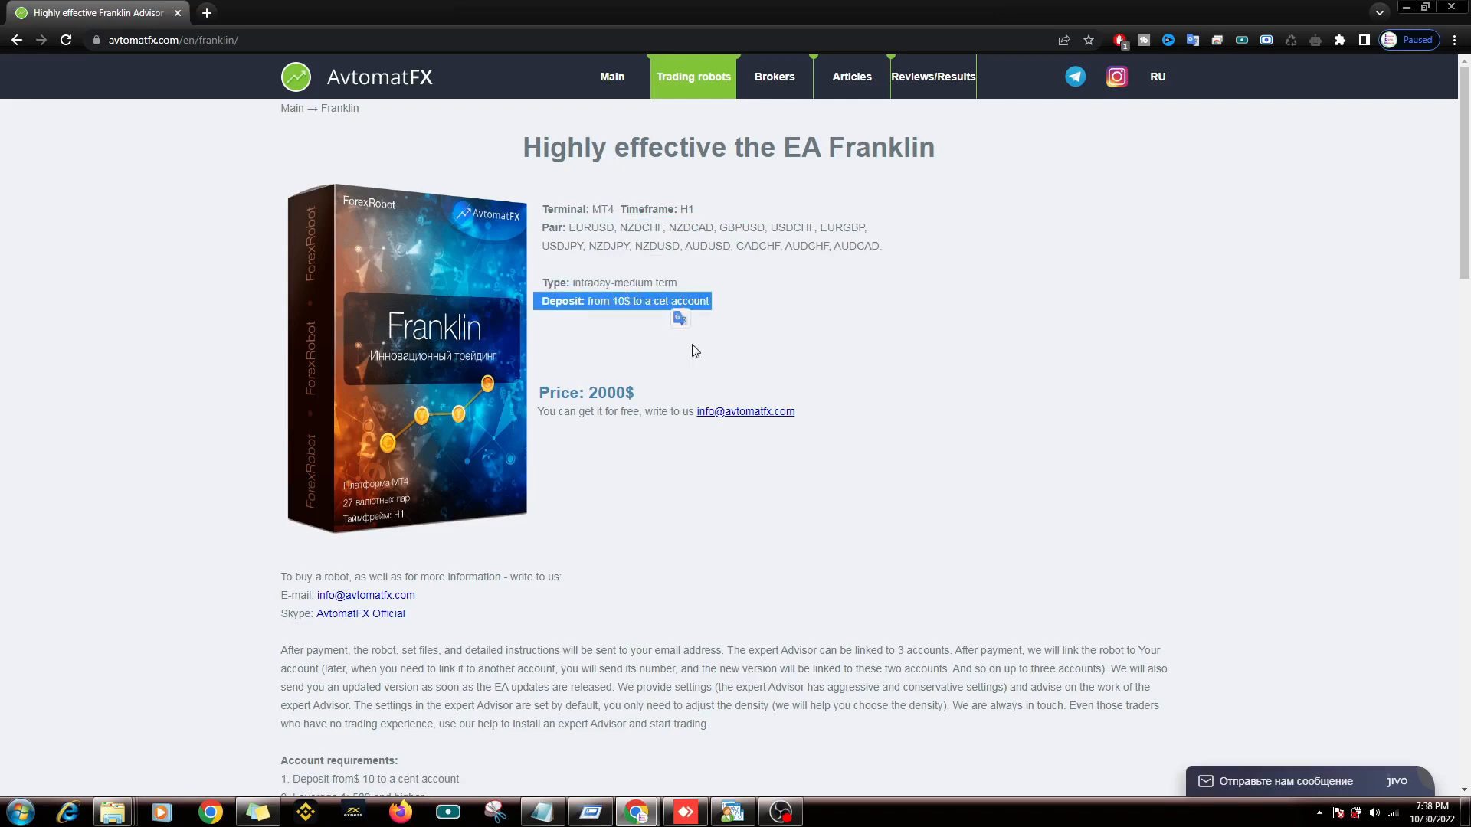
mouse_move(617, 351)
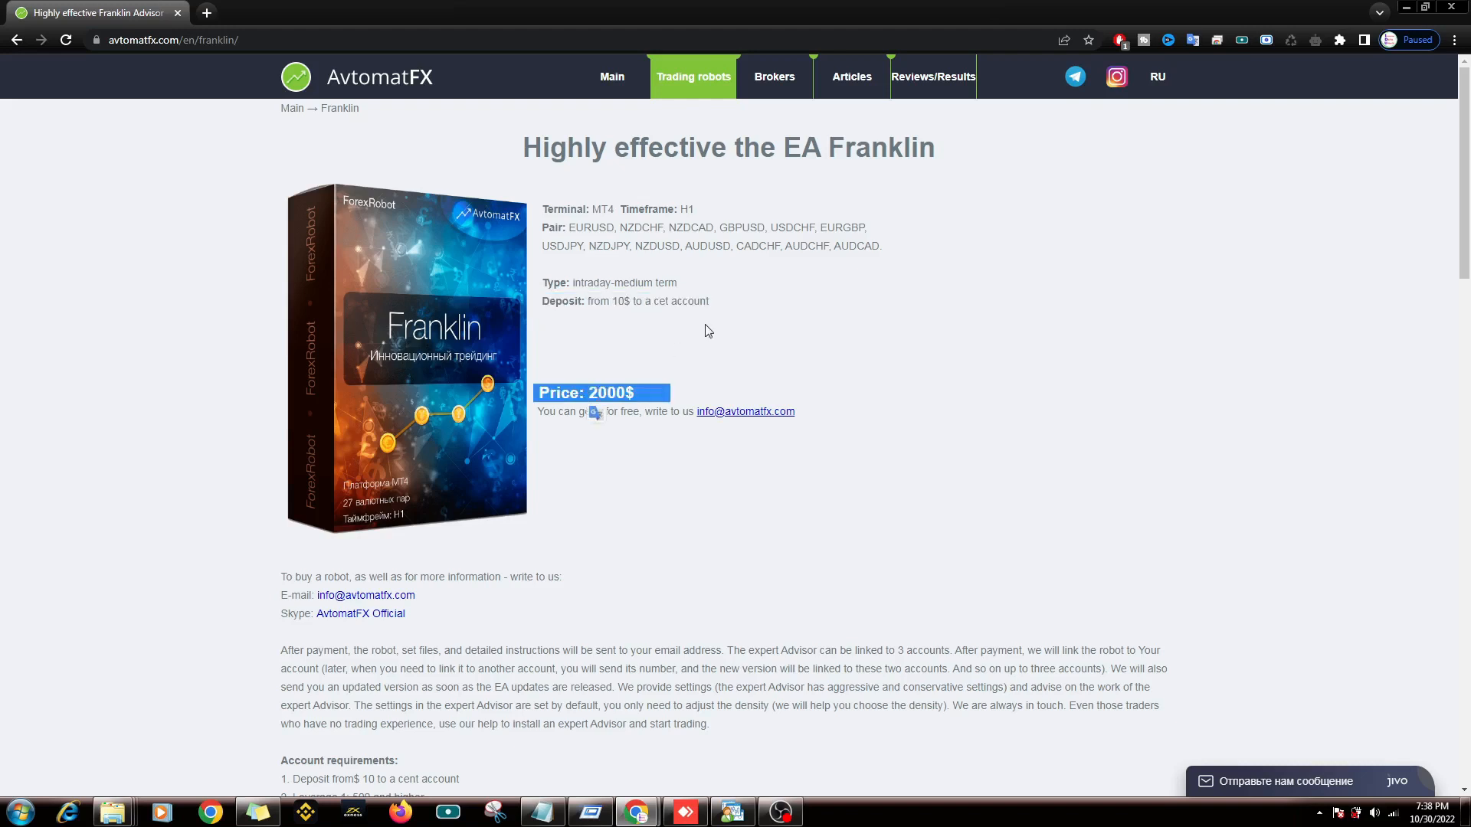
scroll(down, 3)
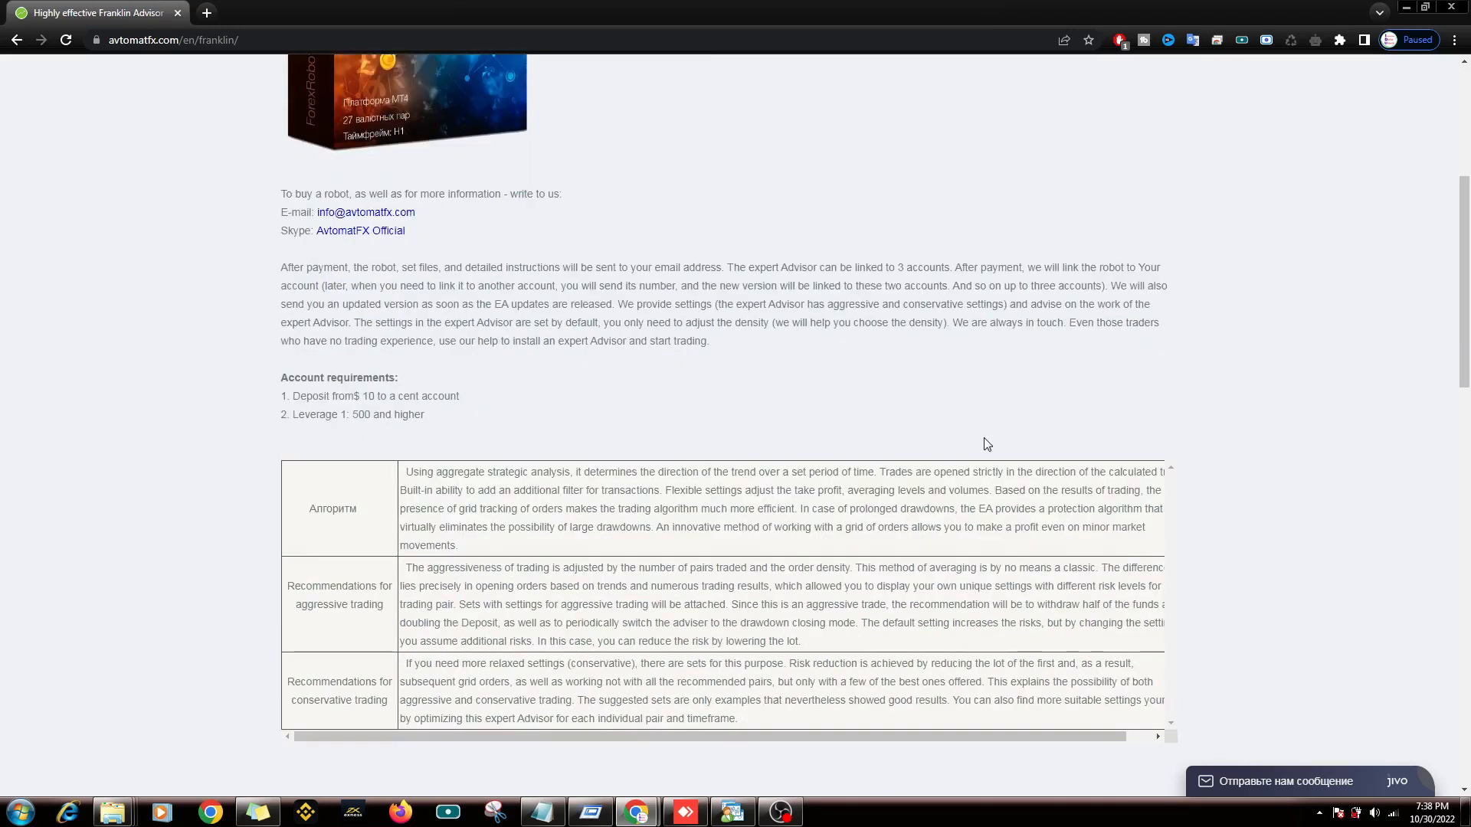
Step: Read the algorithm and conservative-trading texts, then open the settings screenshot full size
click(1454, 39)
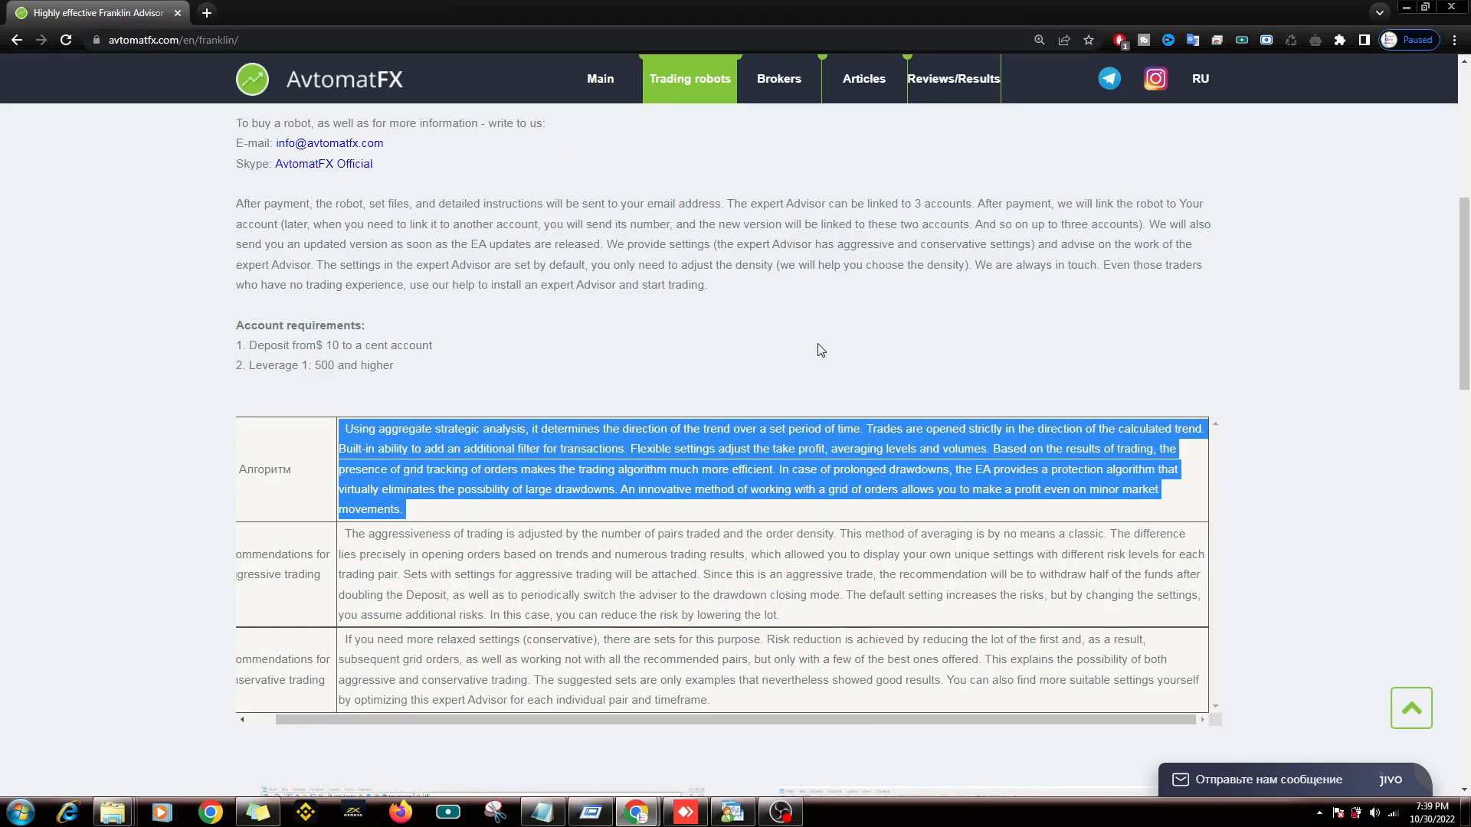
mouse_move(909, 323)
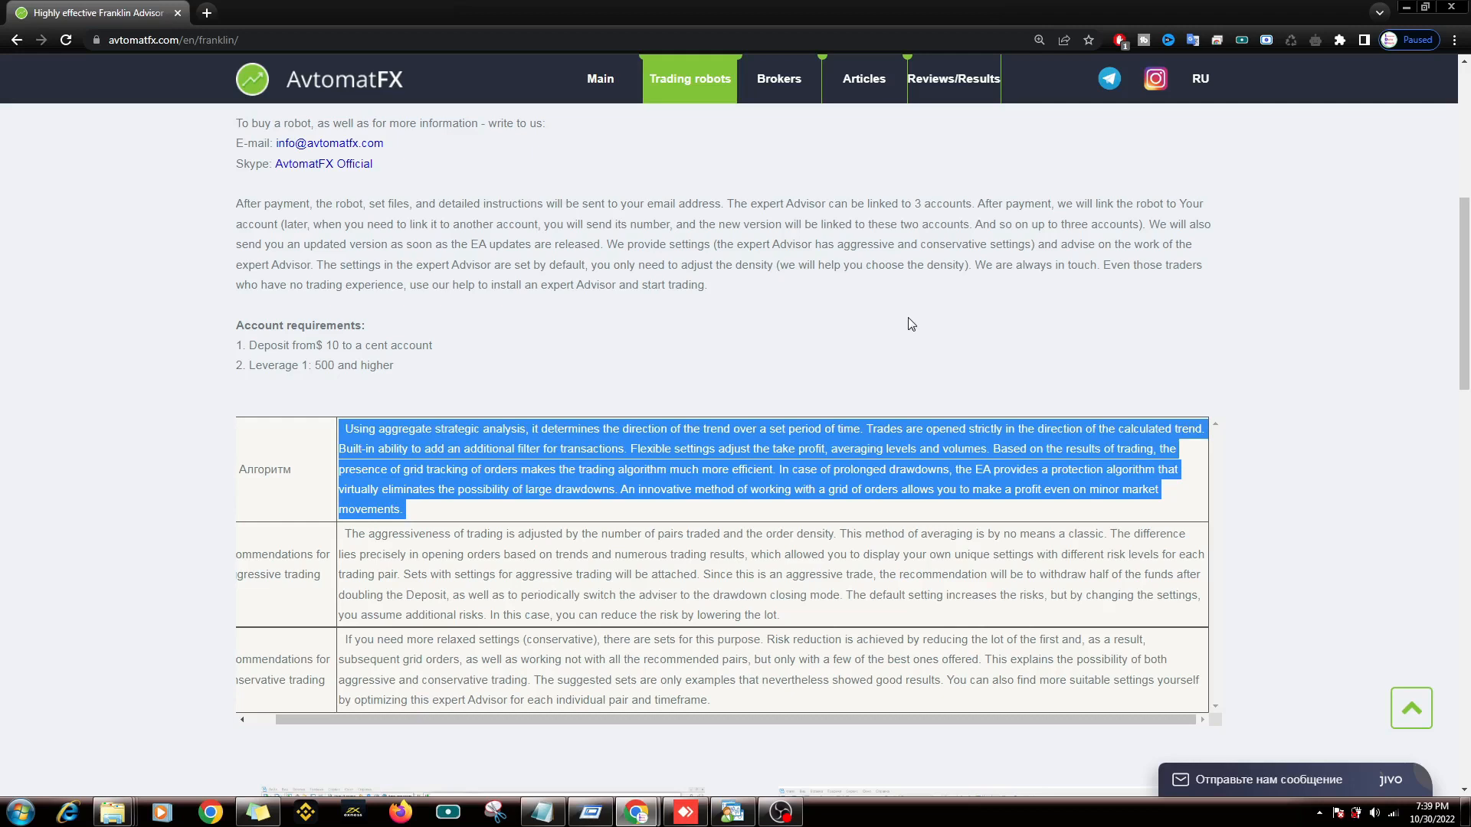
scroll(down, 3)
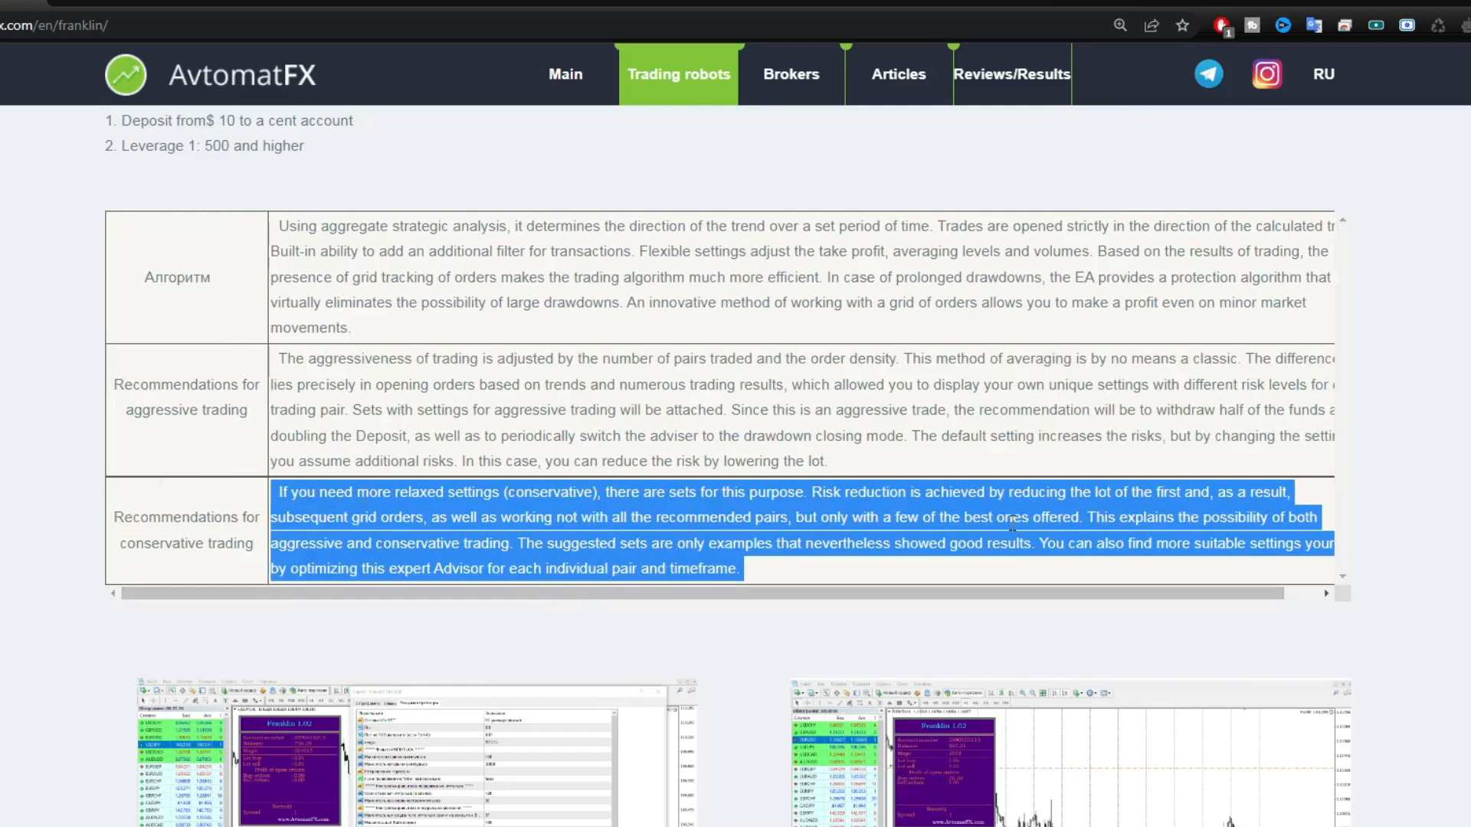
scroll(down, 3)
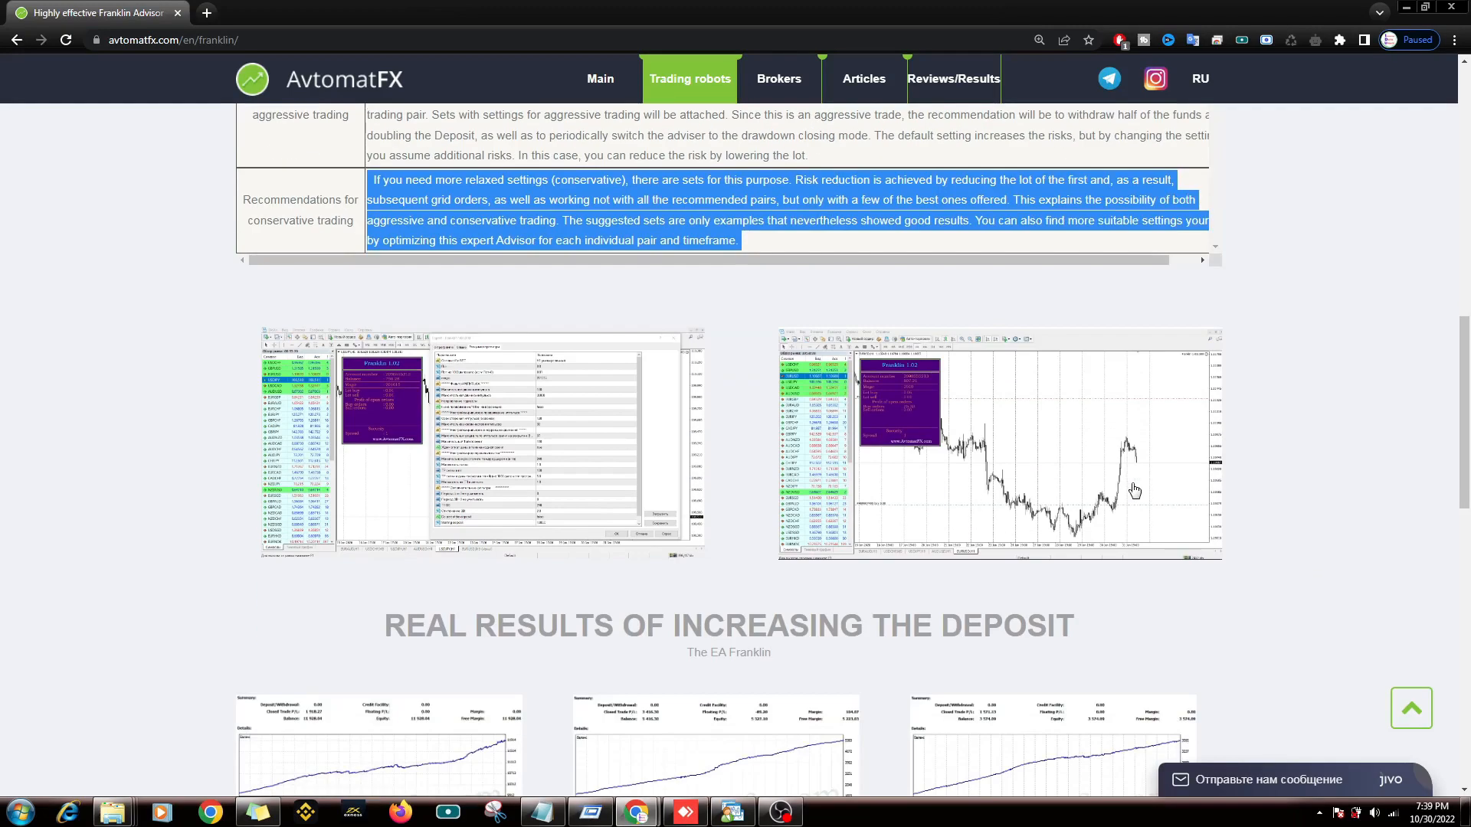
click(478, 441)
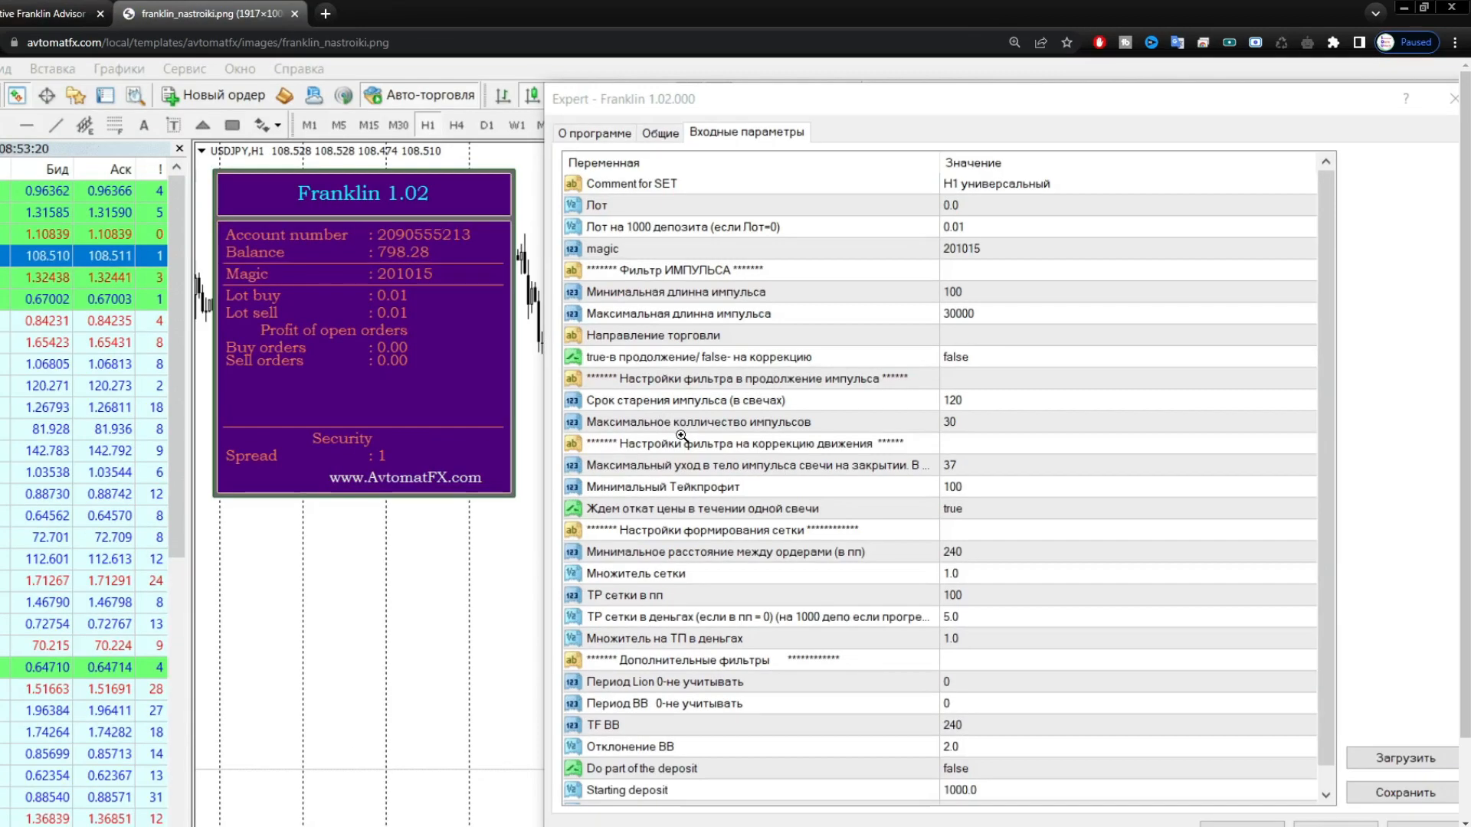
mouse_move(858, 432)
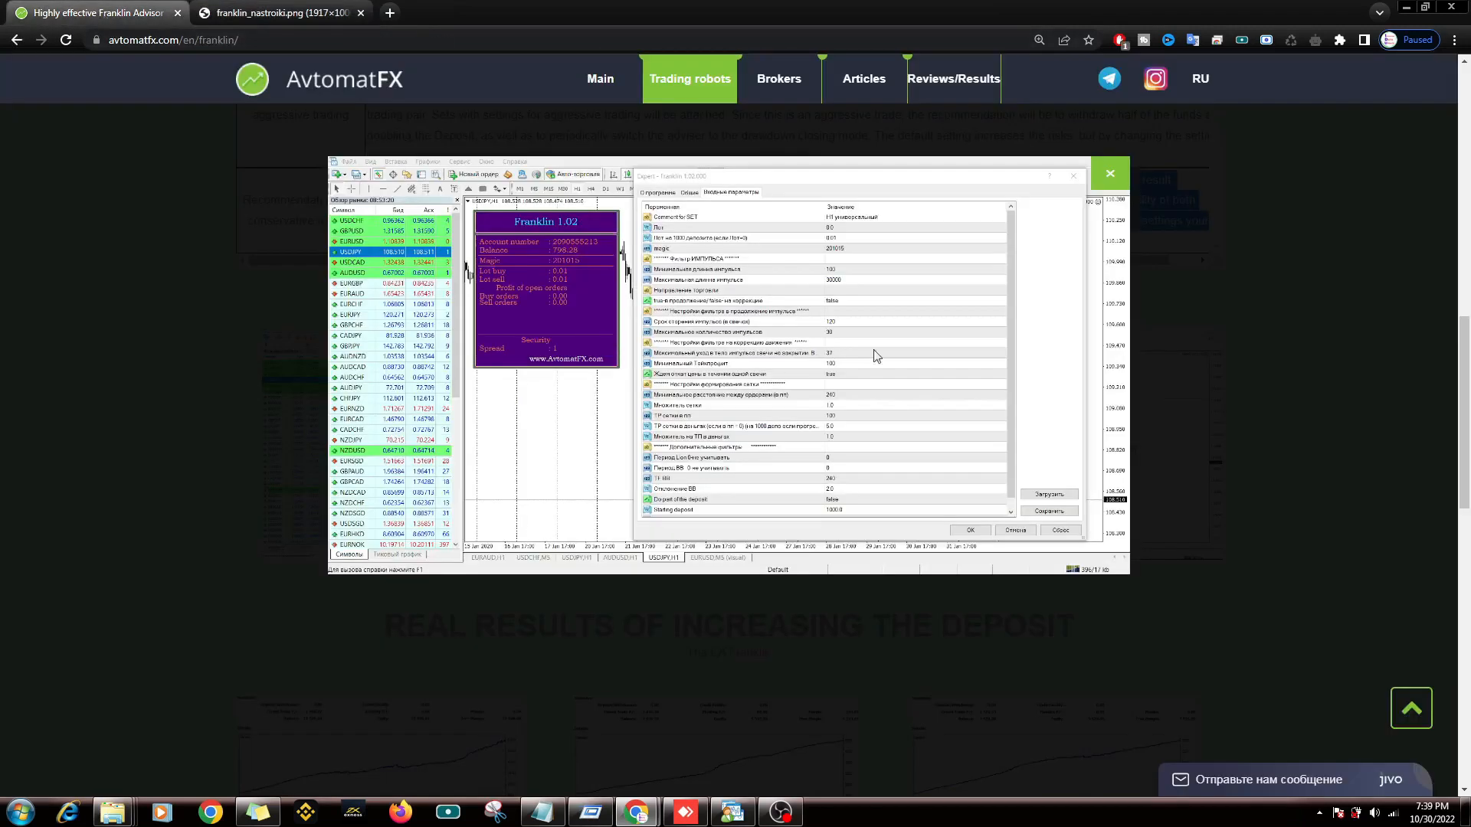
Step: Scroll to Real Results of Increasing the Deposit and enlarge the first backtest report (3,416.30 net profit)
scroll(down, 3)
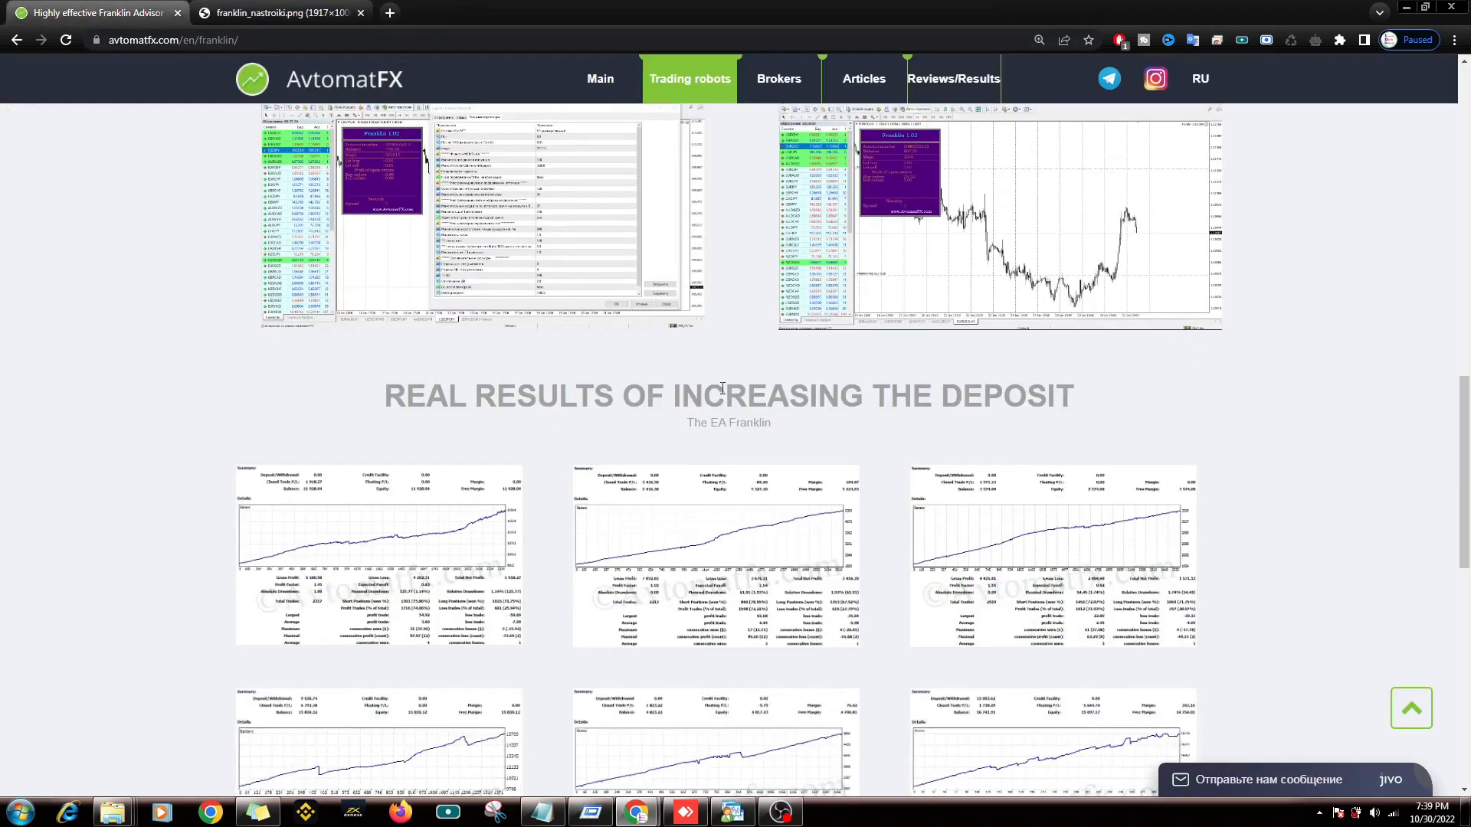
click(377, 553)
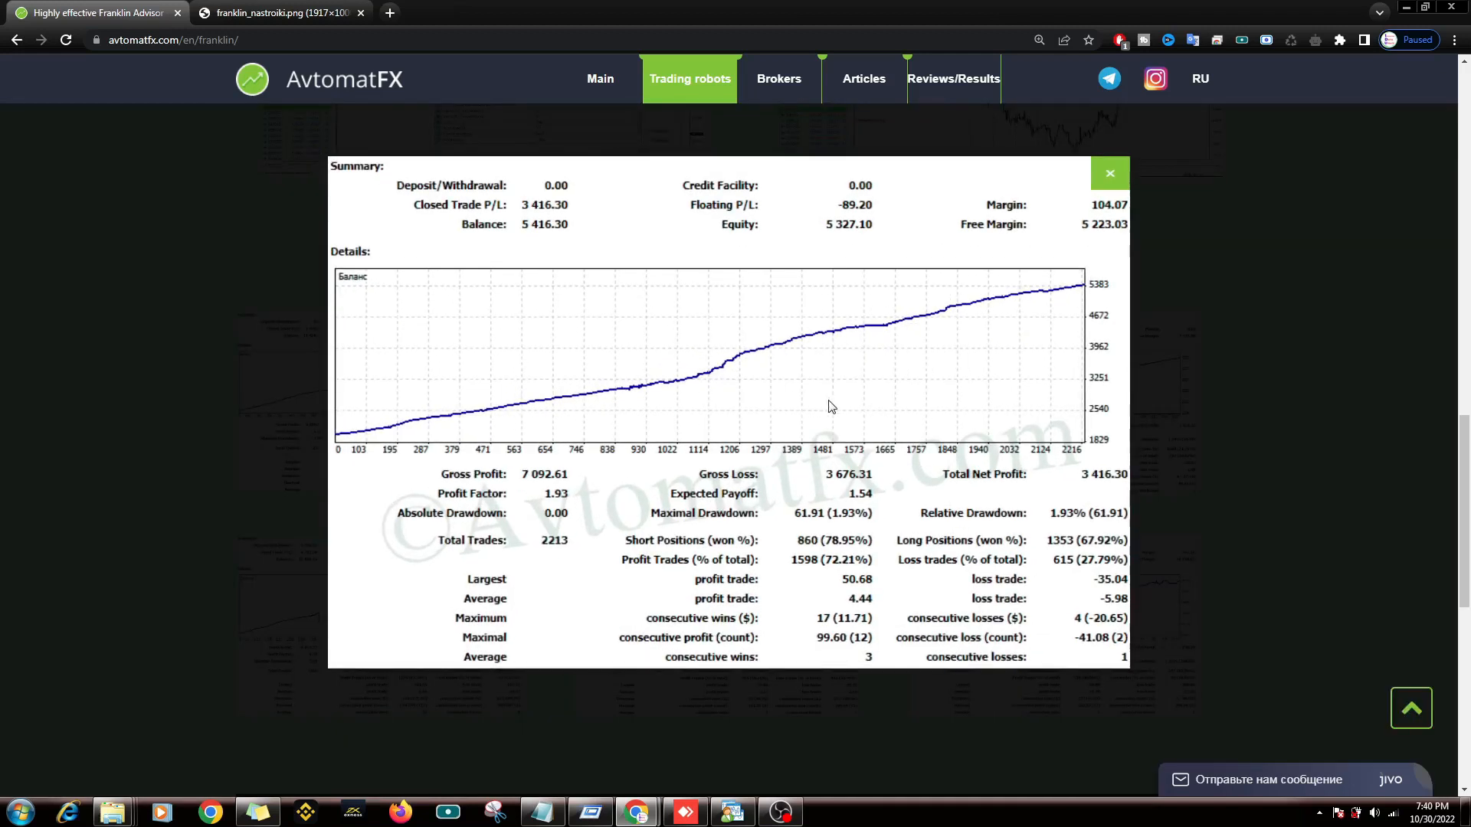
mouse_move(1005, 434)
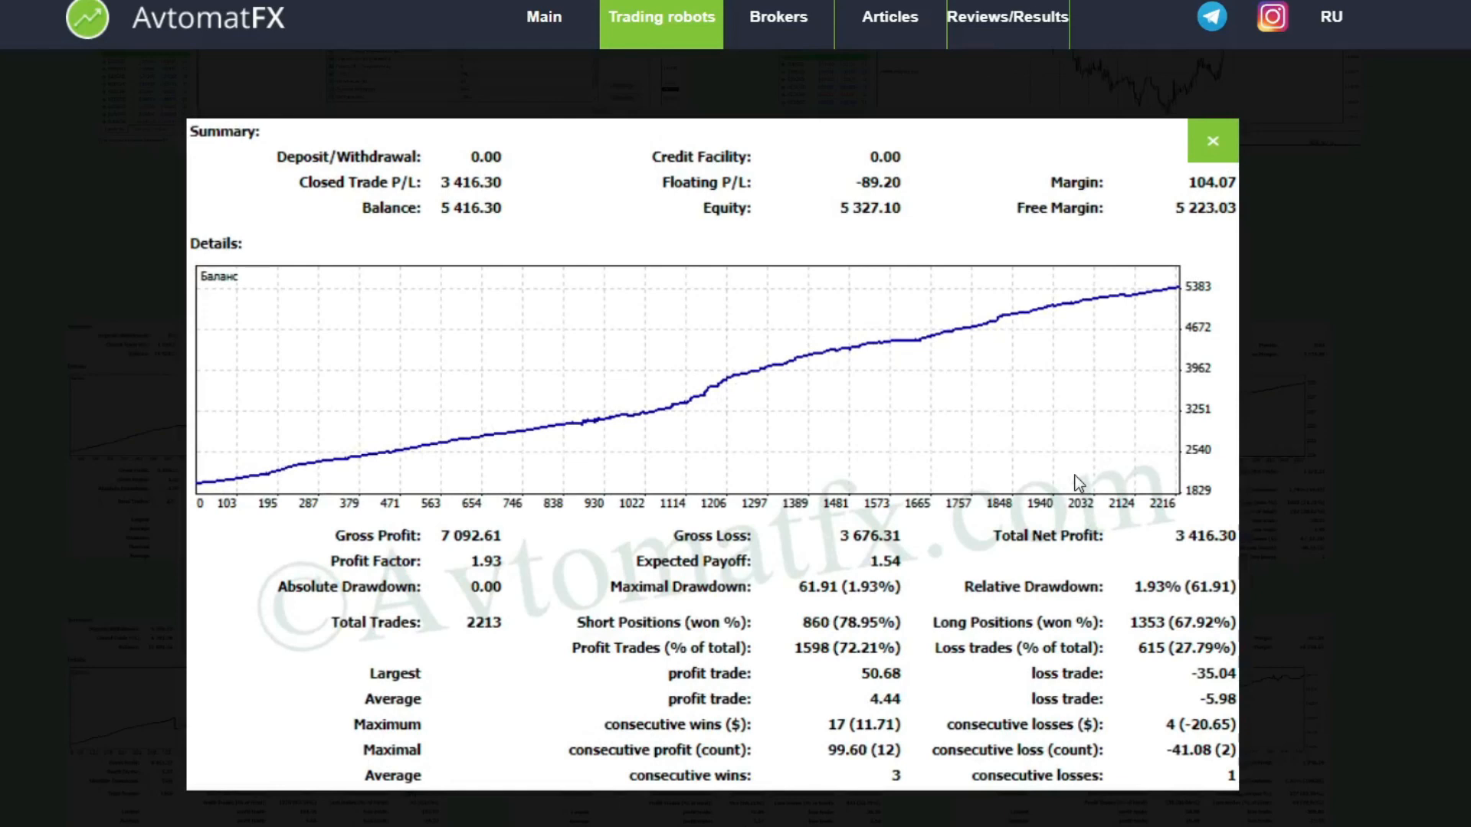
Step: View the next backtest report, then go to the Client feedback reviews page
click(1211, 141)
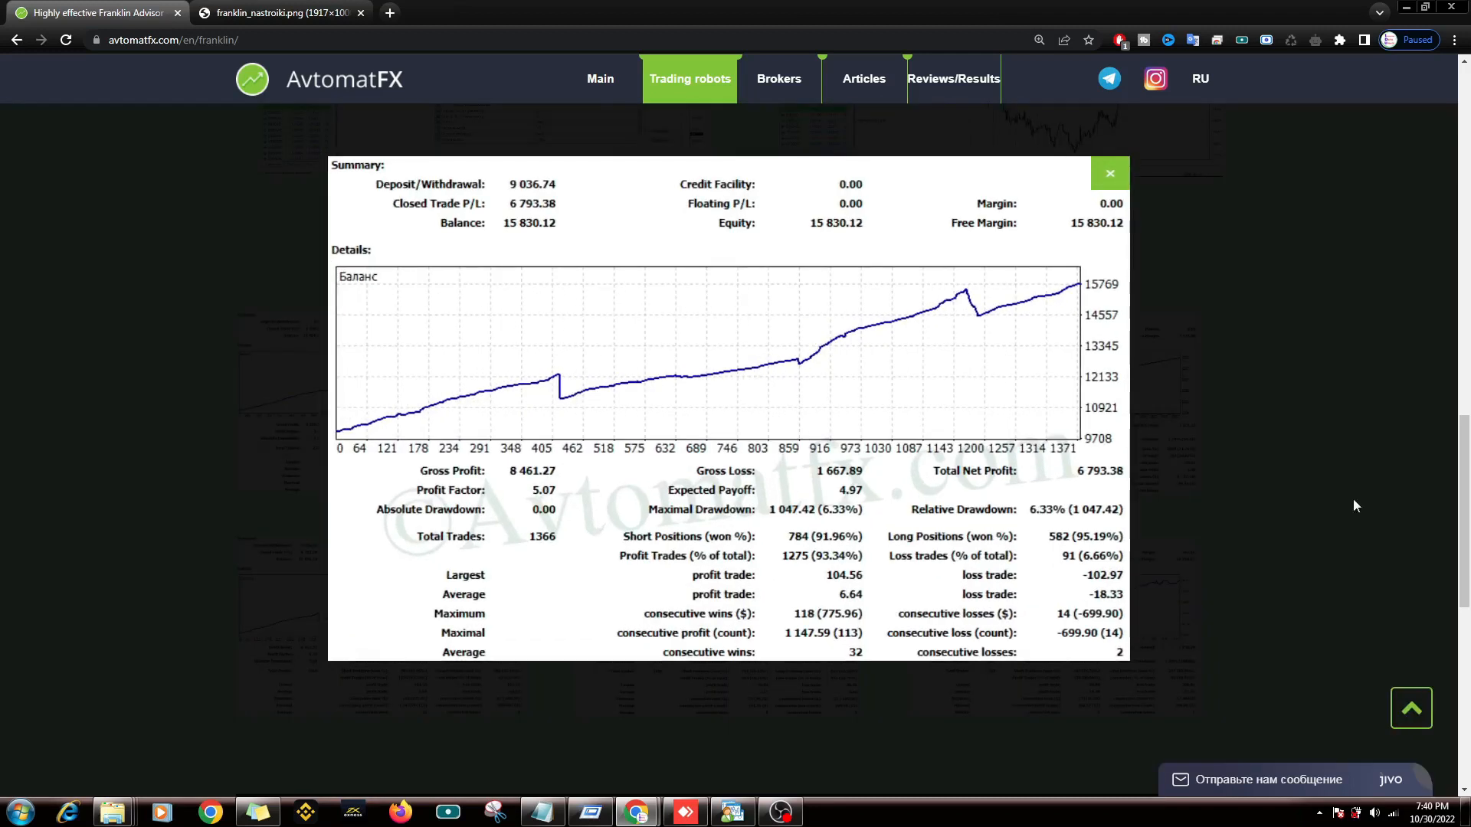
mouse_move(1345, 449)
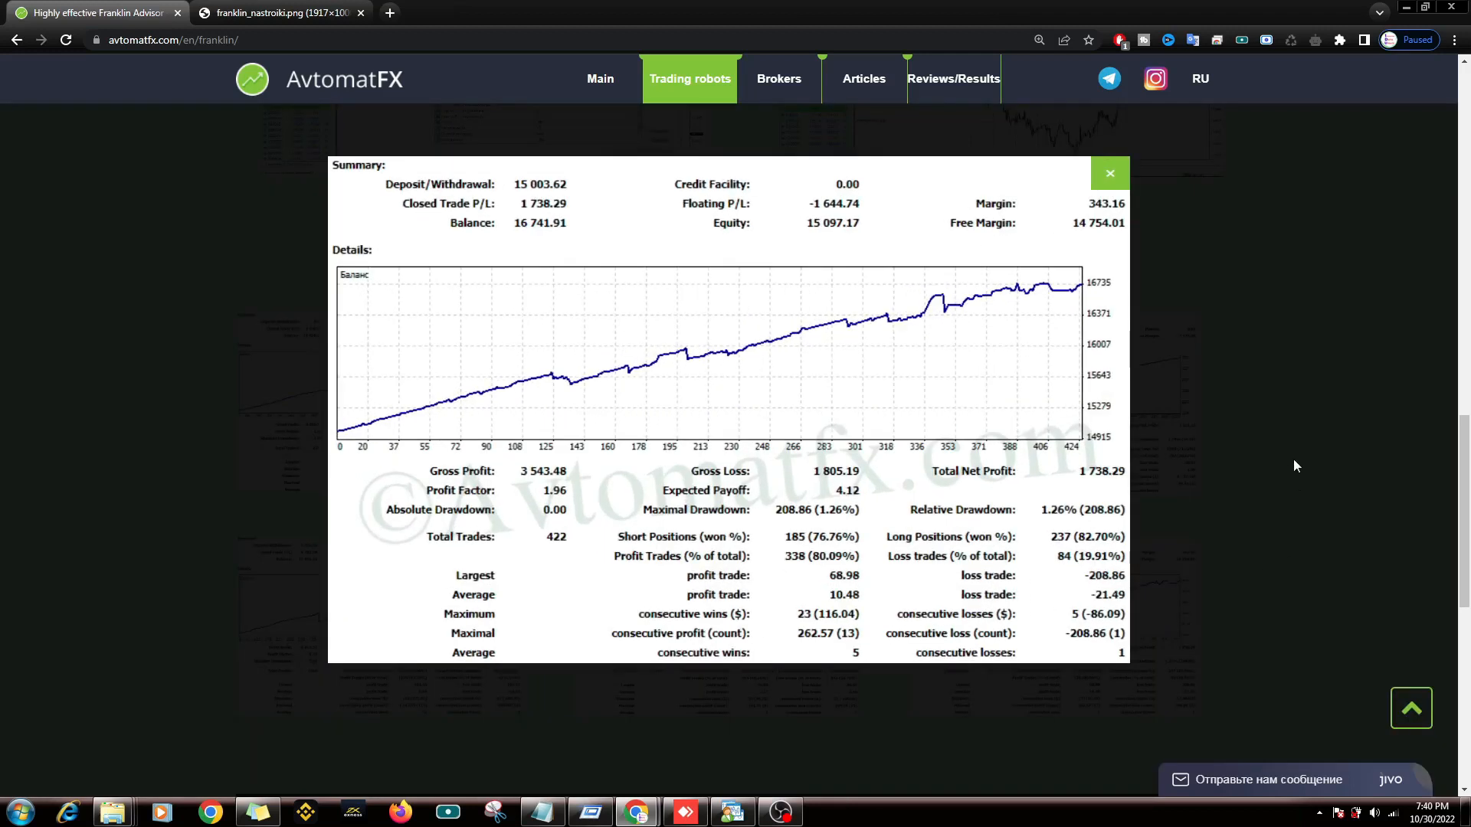
click(953, 78)
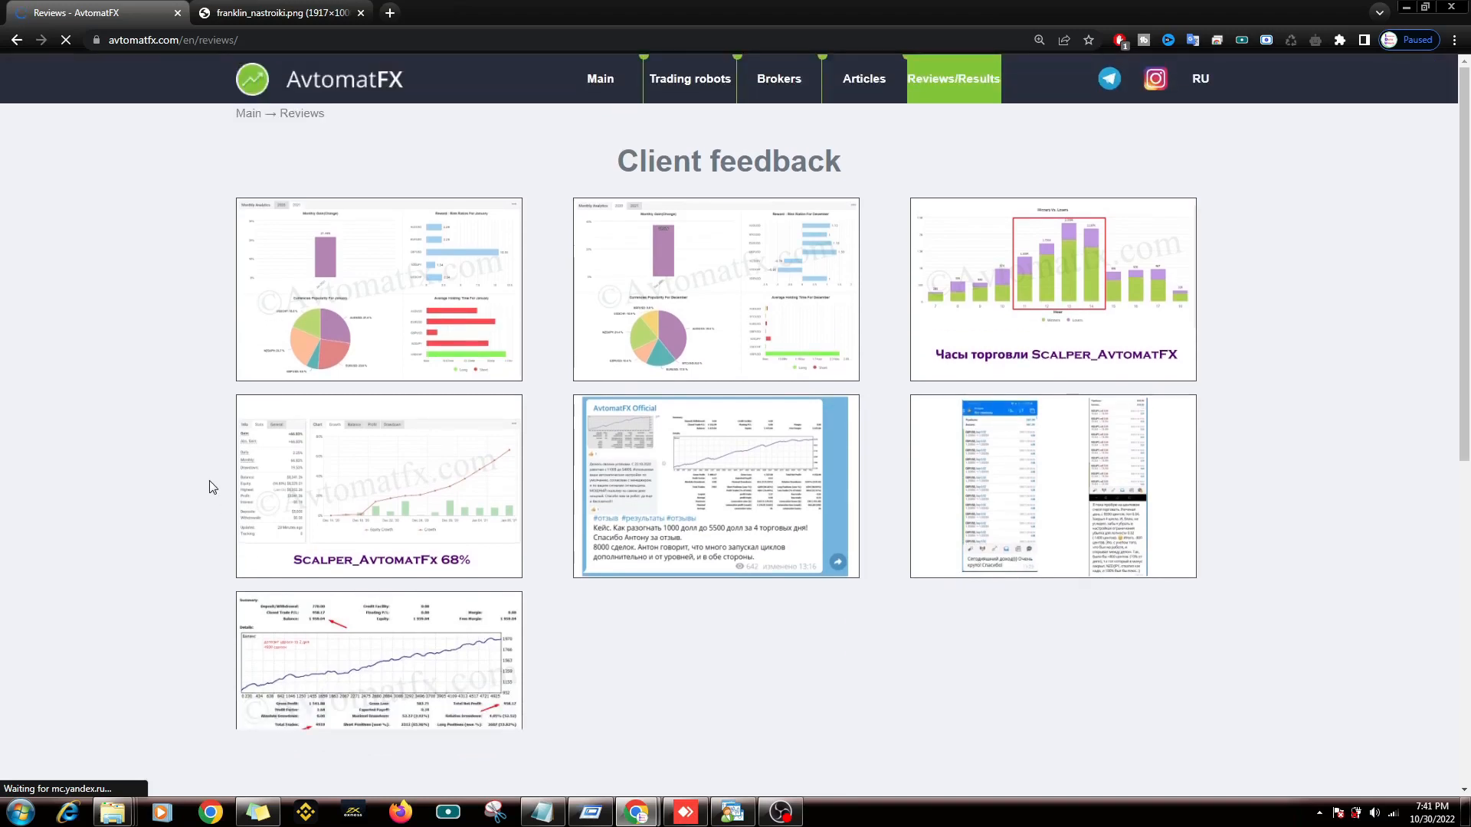
click(378, 487)
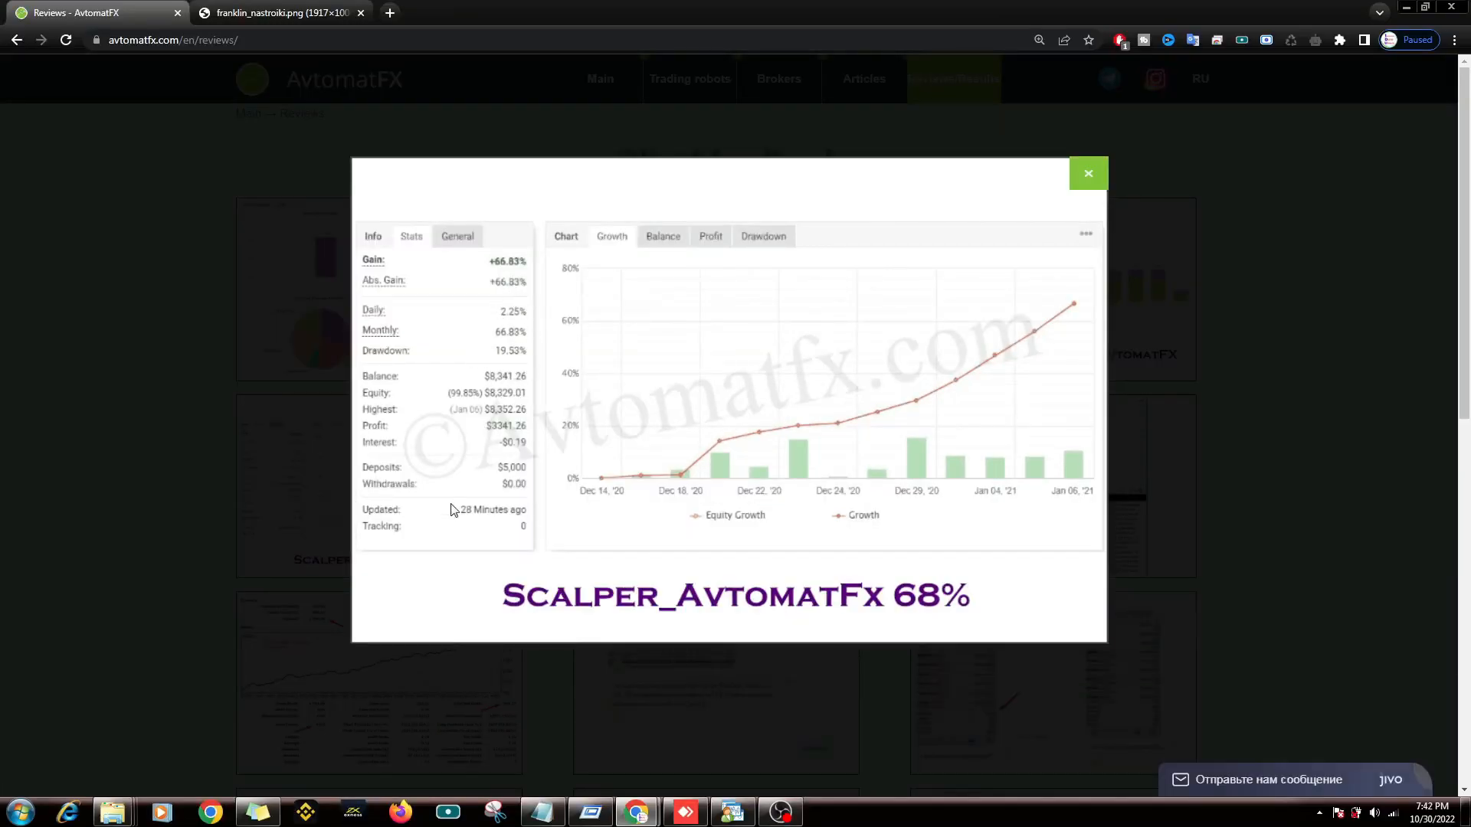
mouse_move(907, 542)
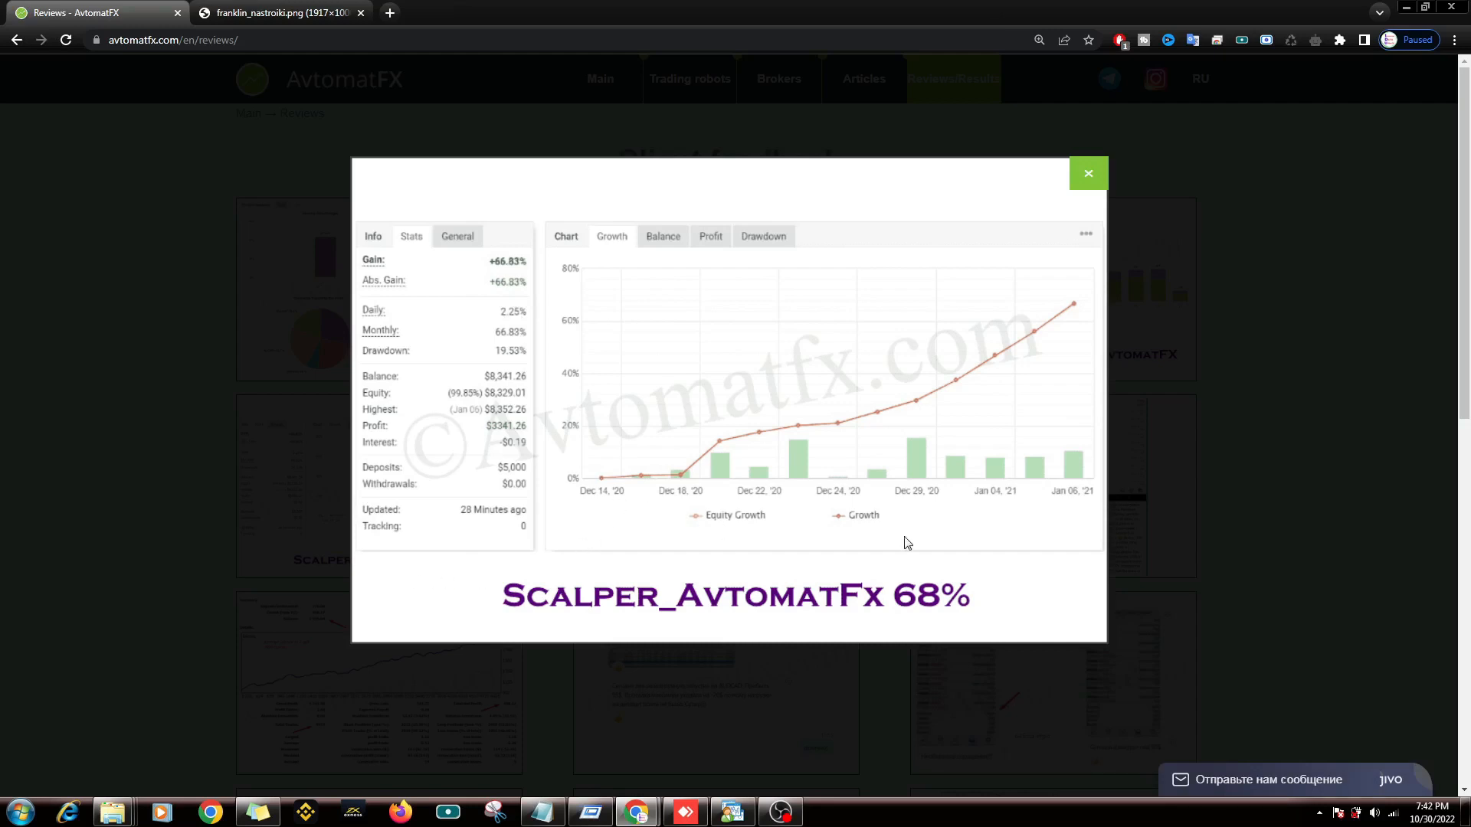
mouse_move(1092, 515)
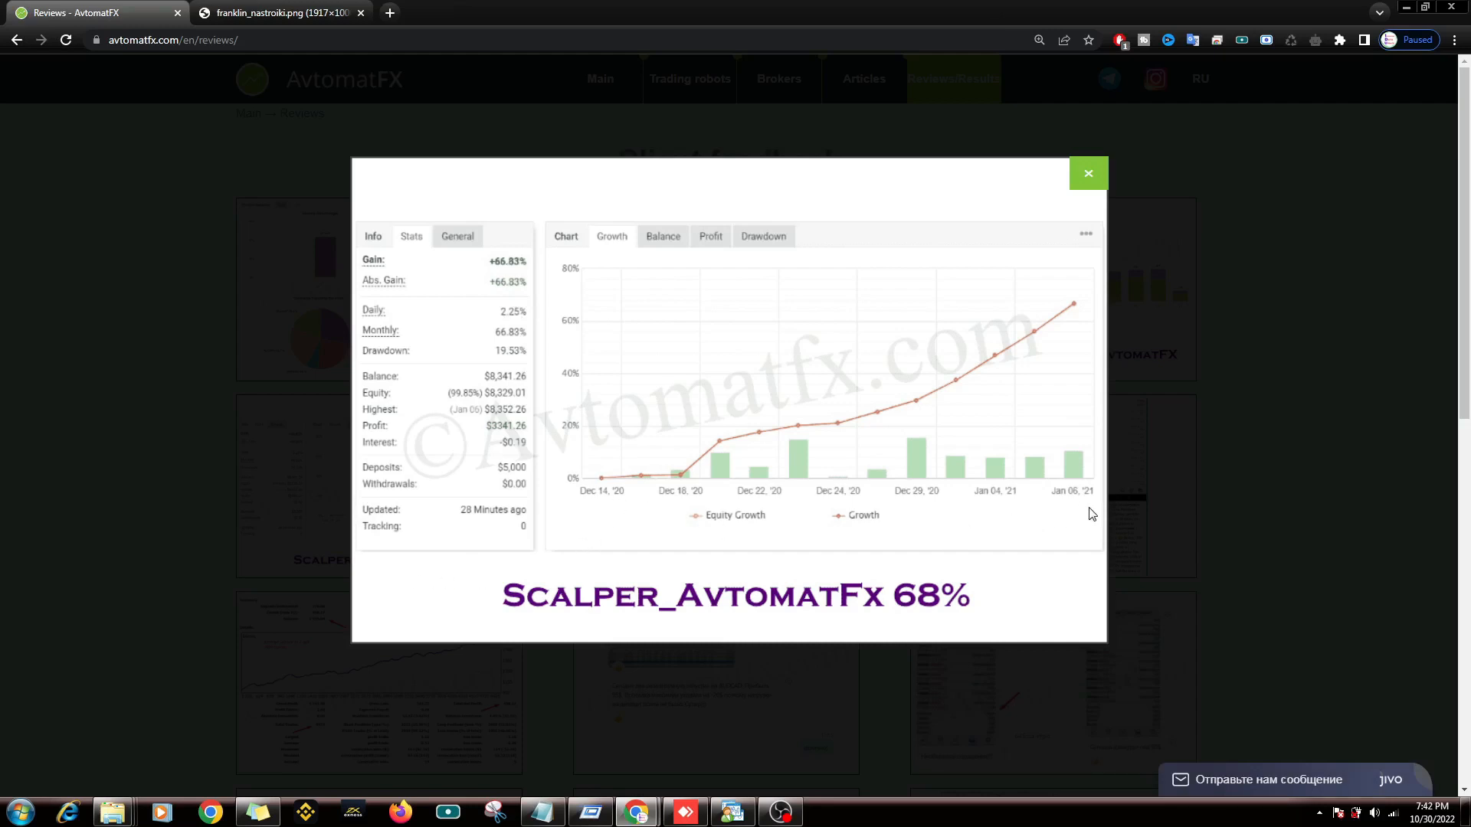
mouse_move(1202, 524)
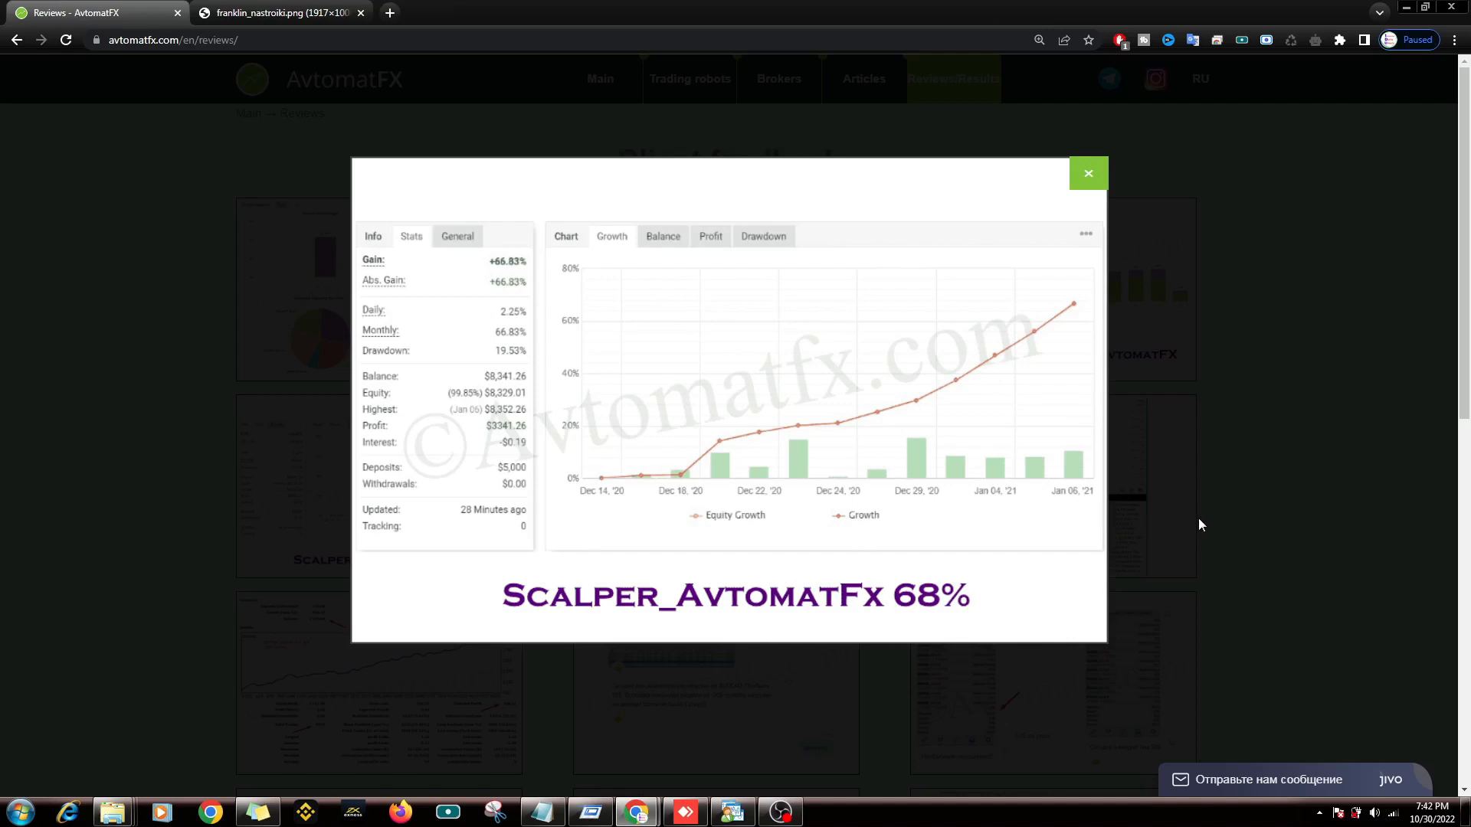
click(1088, 173)
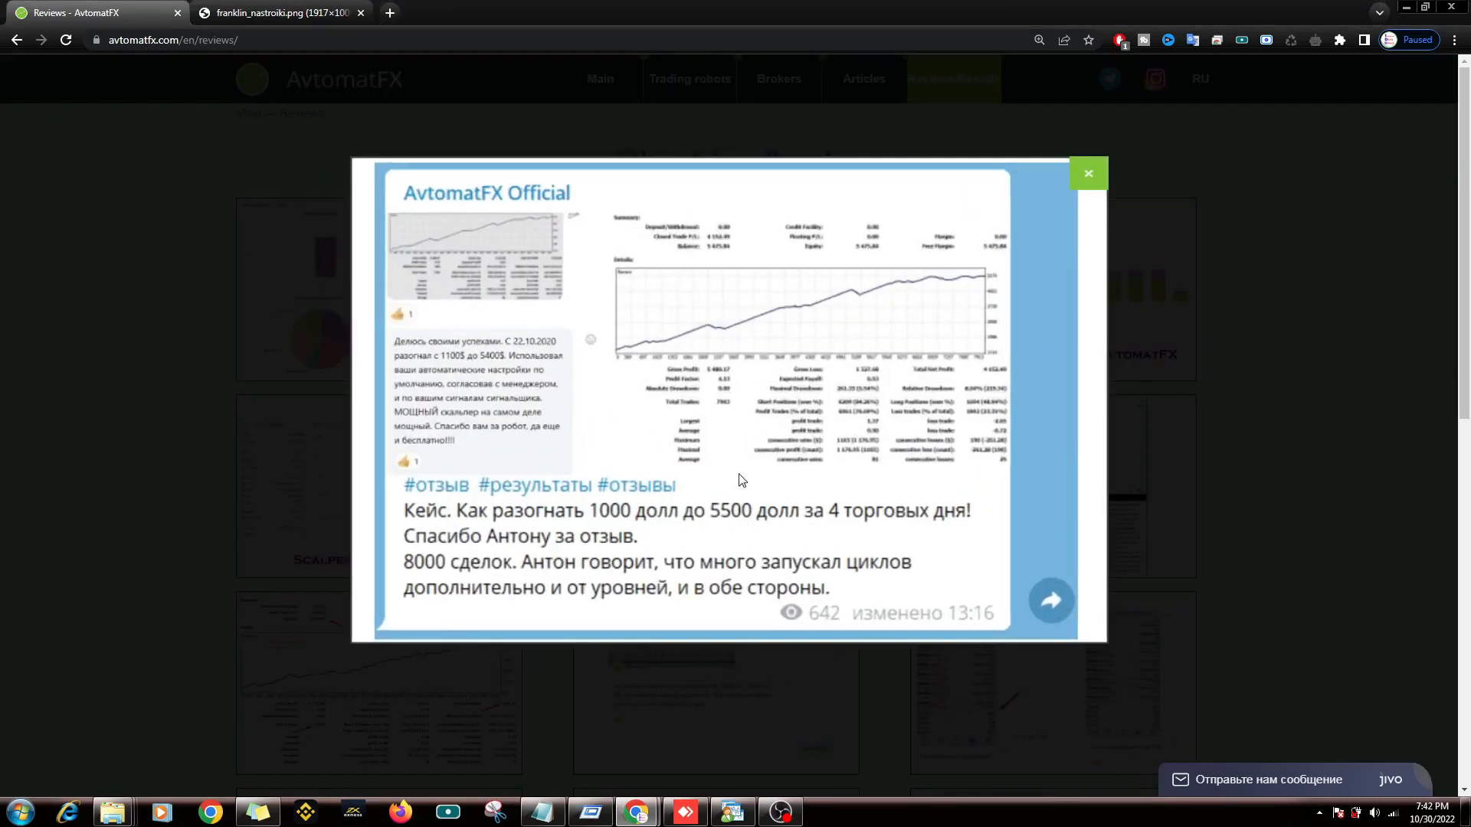
click(1088, 174)
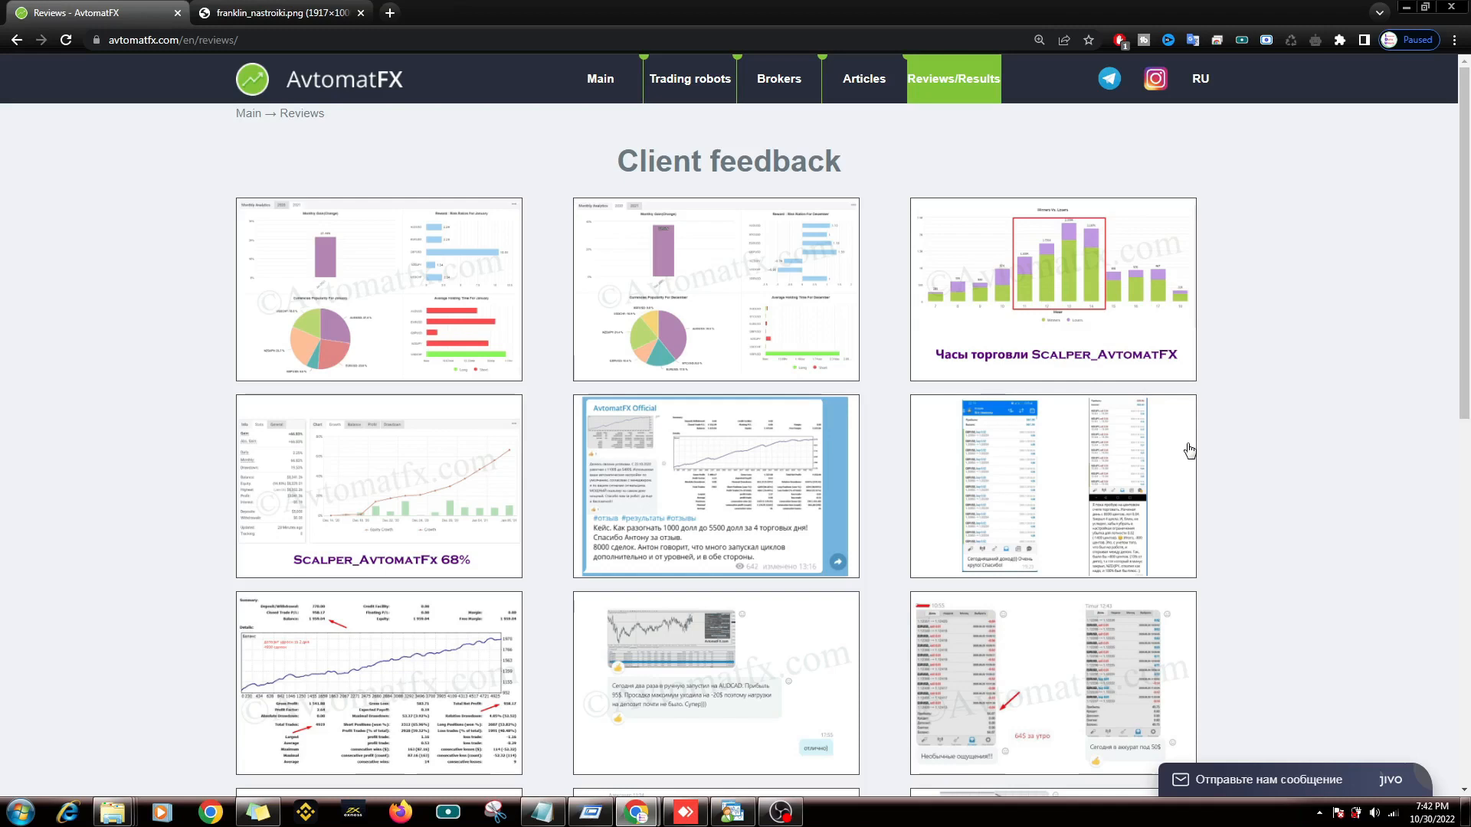
Step: Enlarge and close the mobile trade history screenshot, then go to page 2 of client feedback
click(1029, 485)
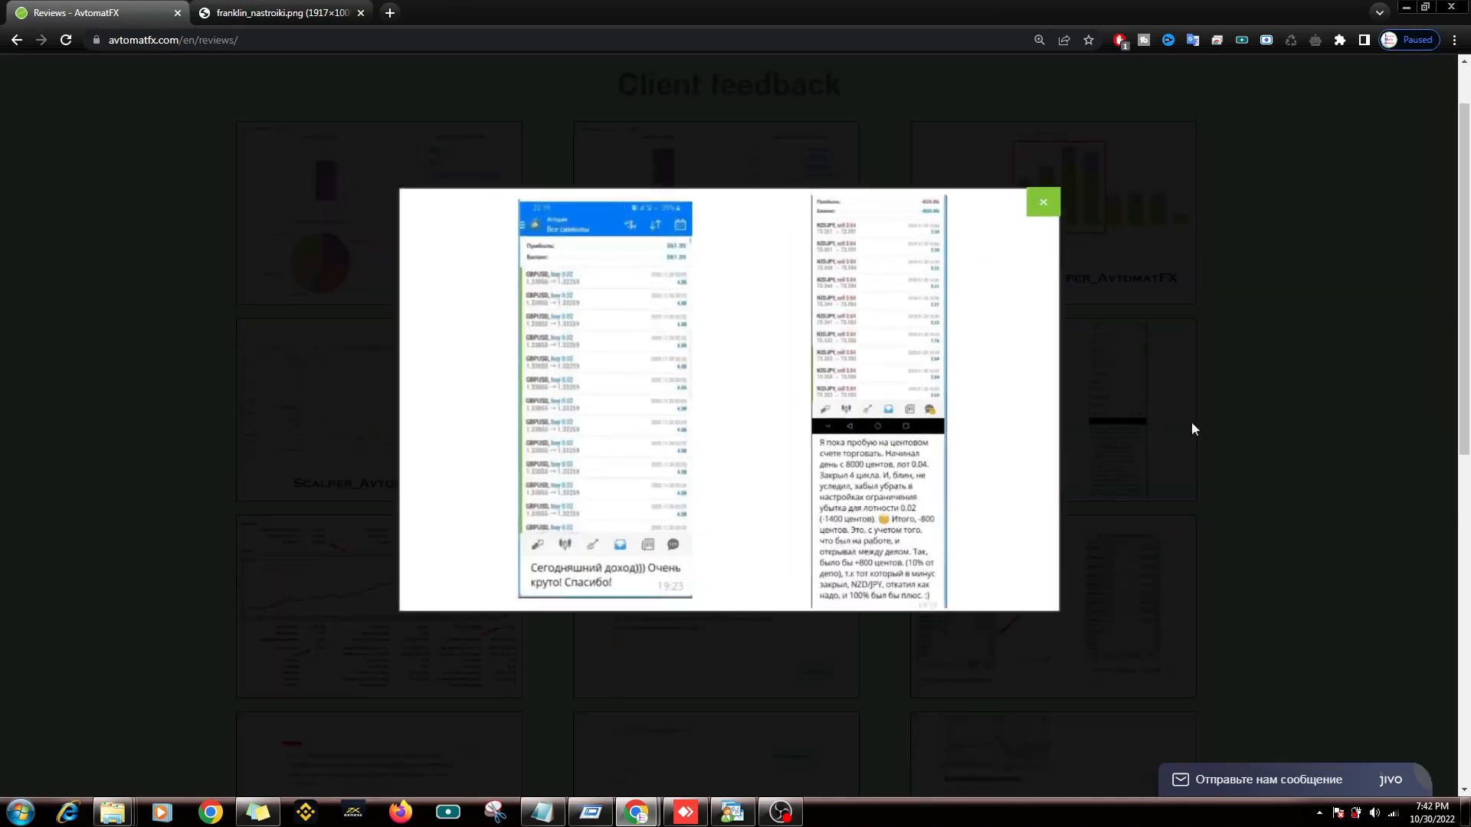
click(1042, 202)
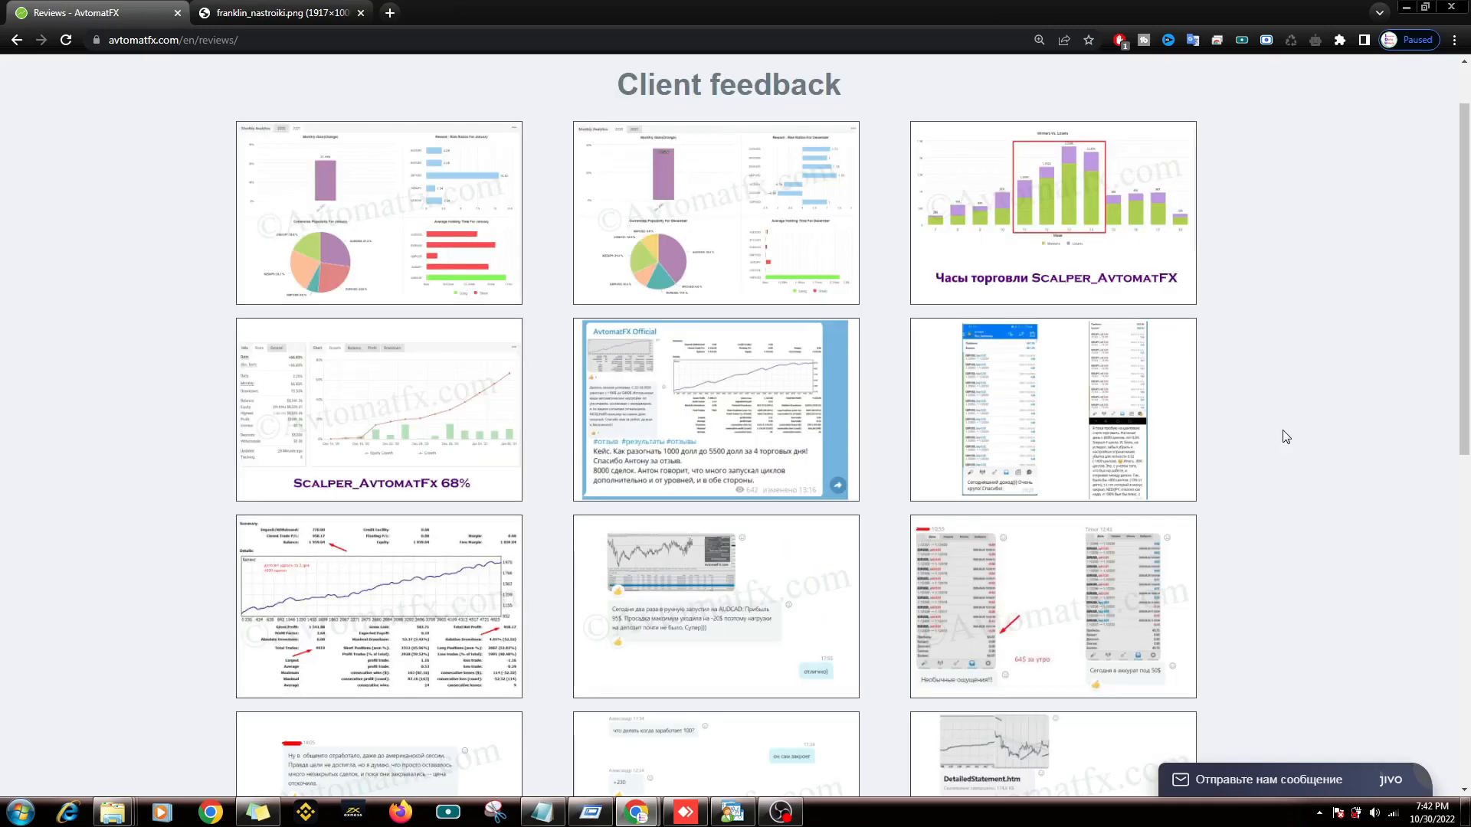
scroll(down, 3)
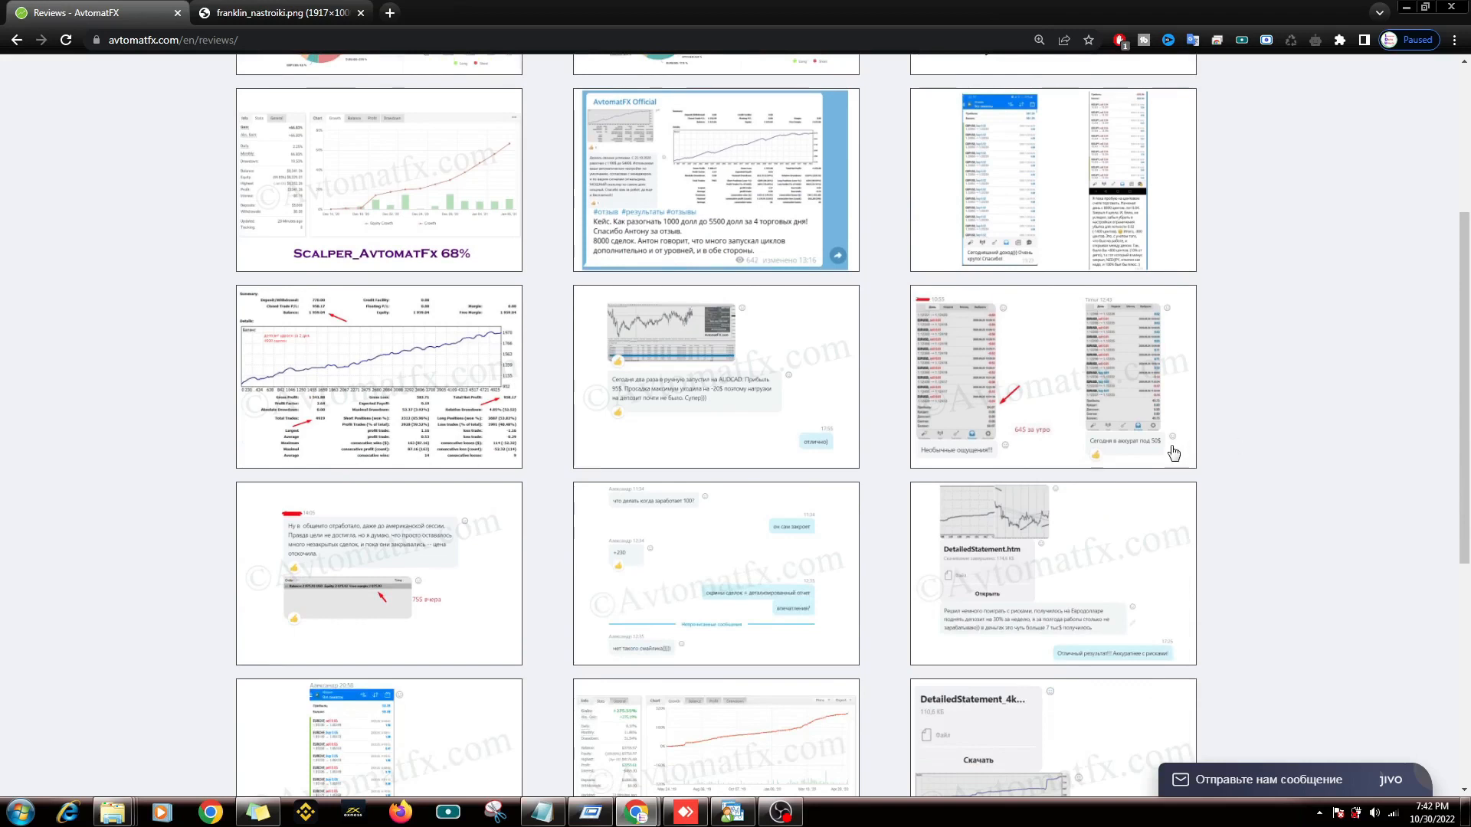
scroll(down, 3)
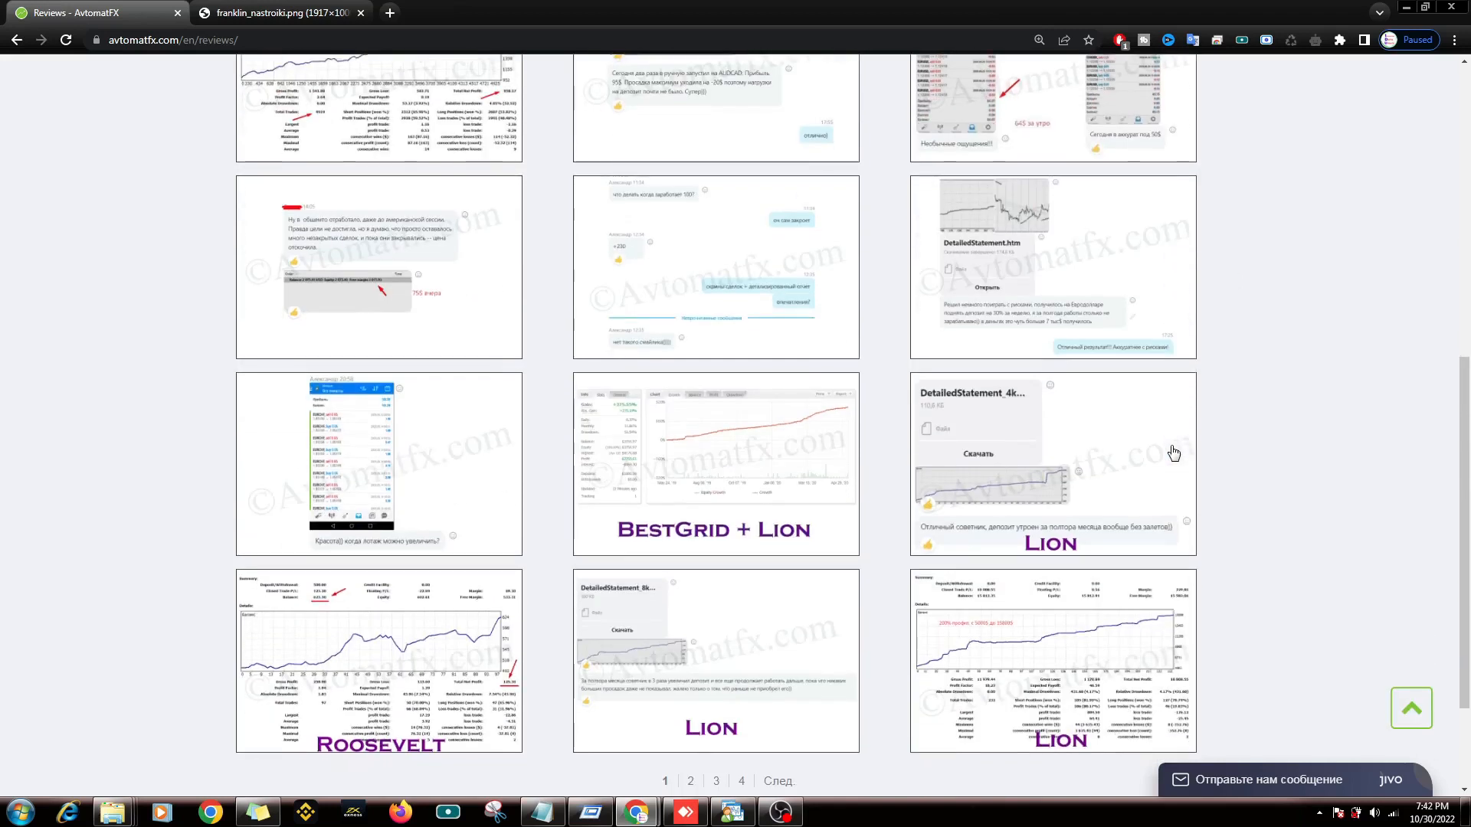
scroll(down, 3)
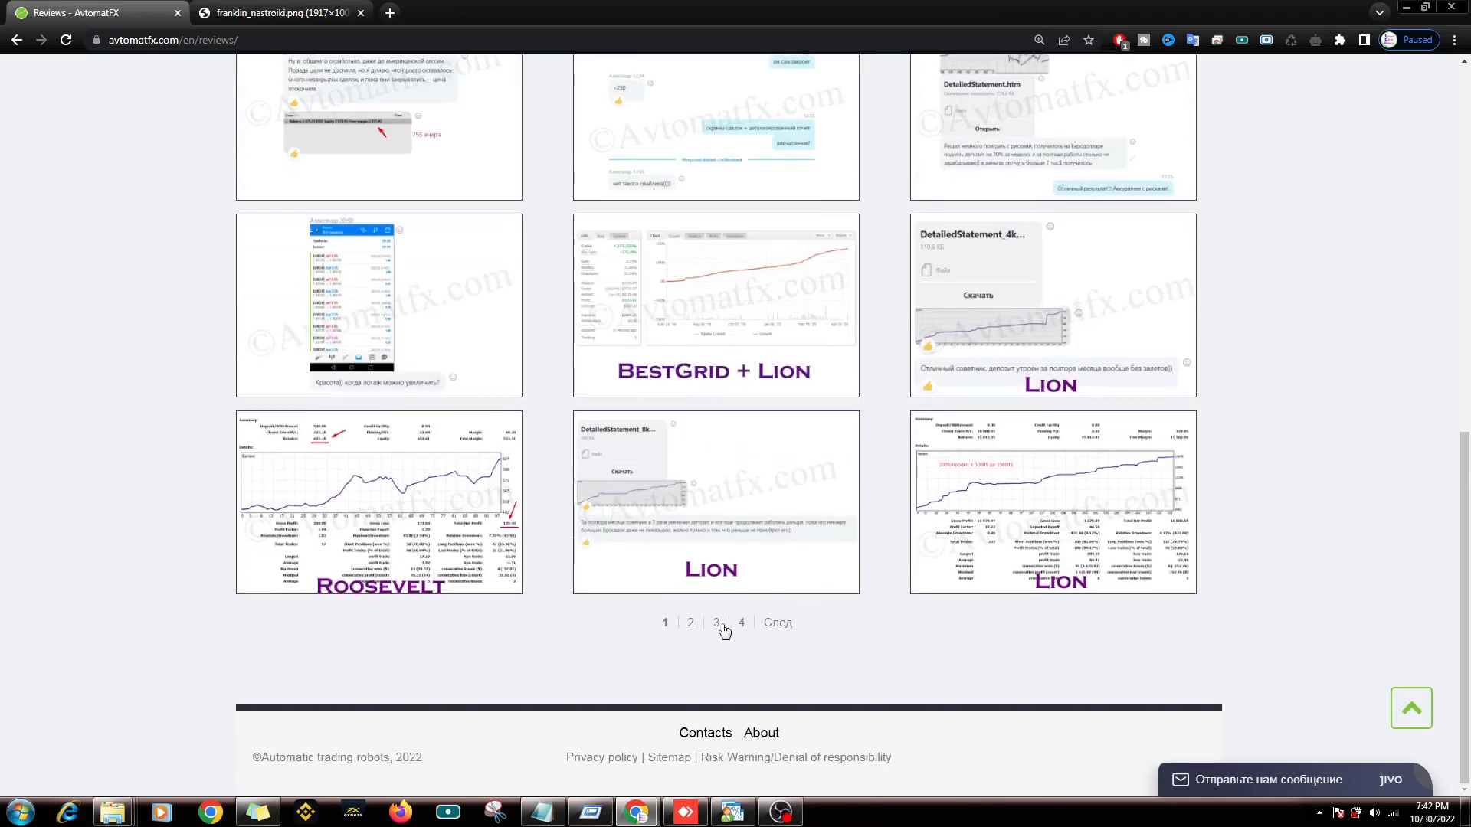
click(691, 622)
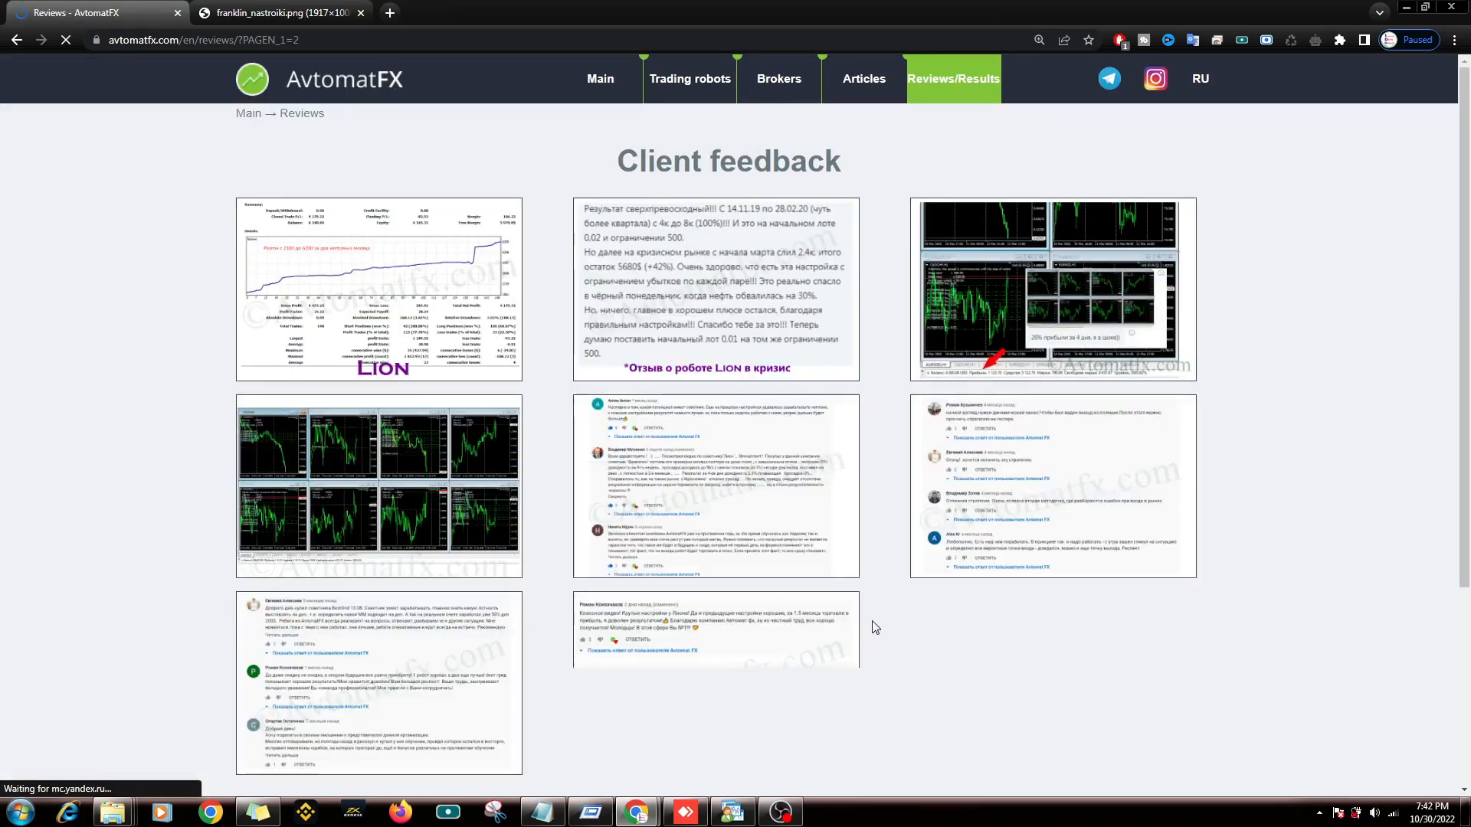
Step: Browse page 2's Lion, Lincoln and BestGrid reviews, then go to page 3
scroll(down, 3)
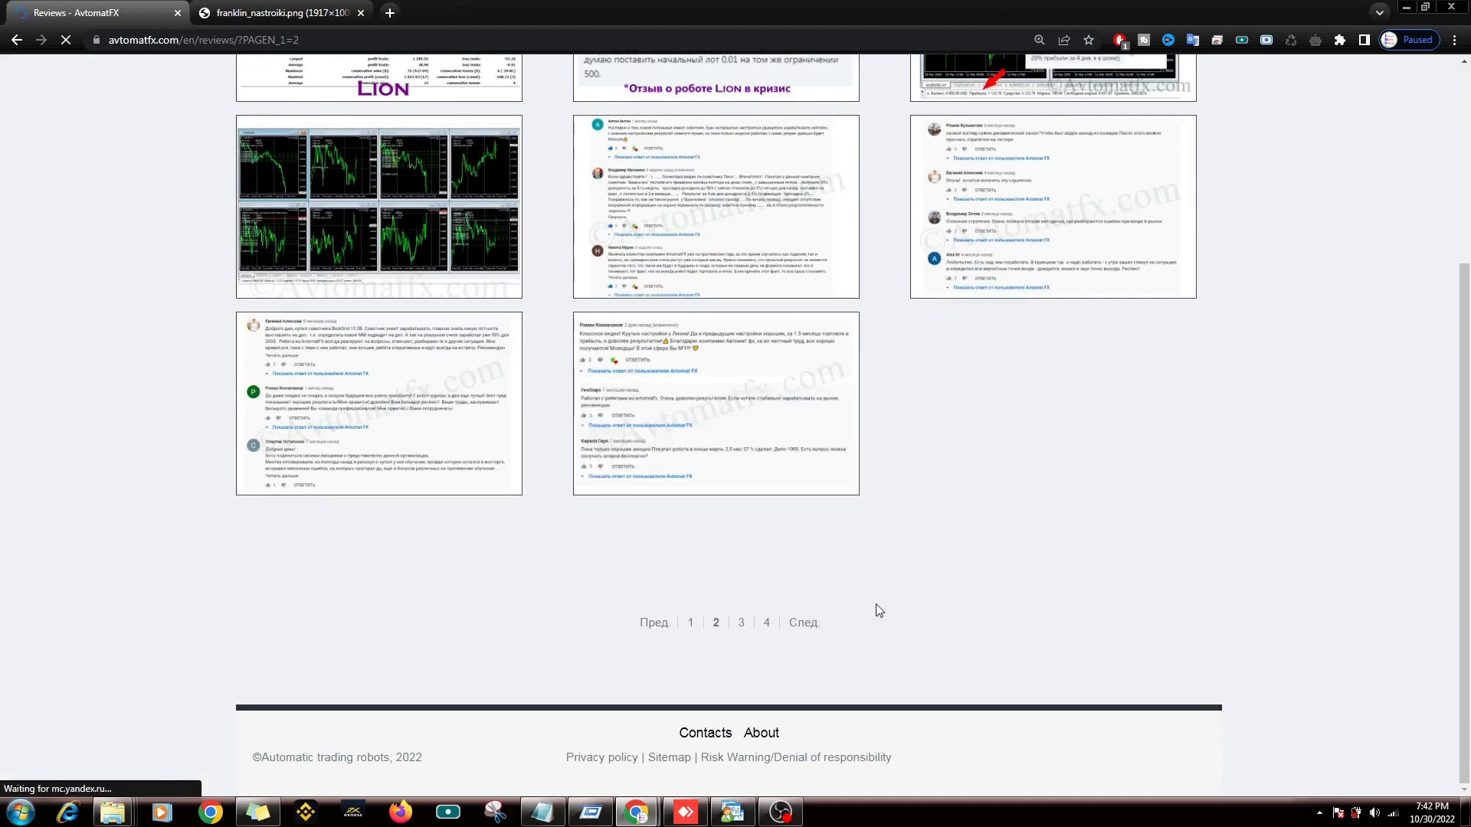
scroll(up, 3)
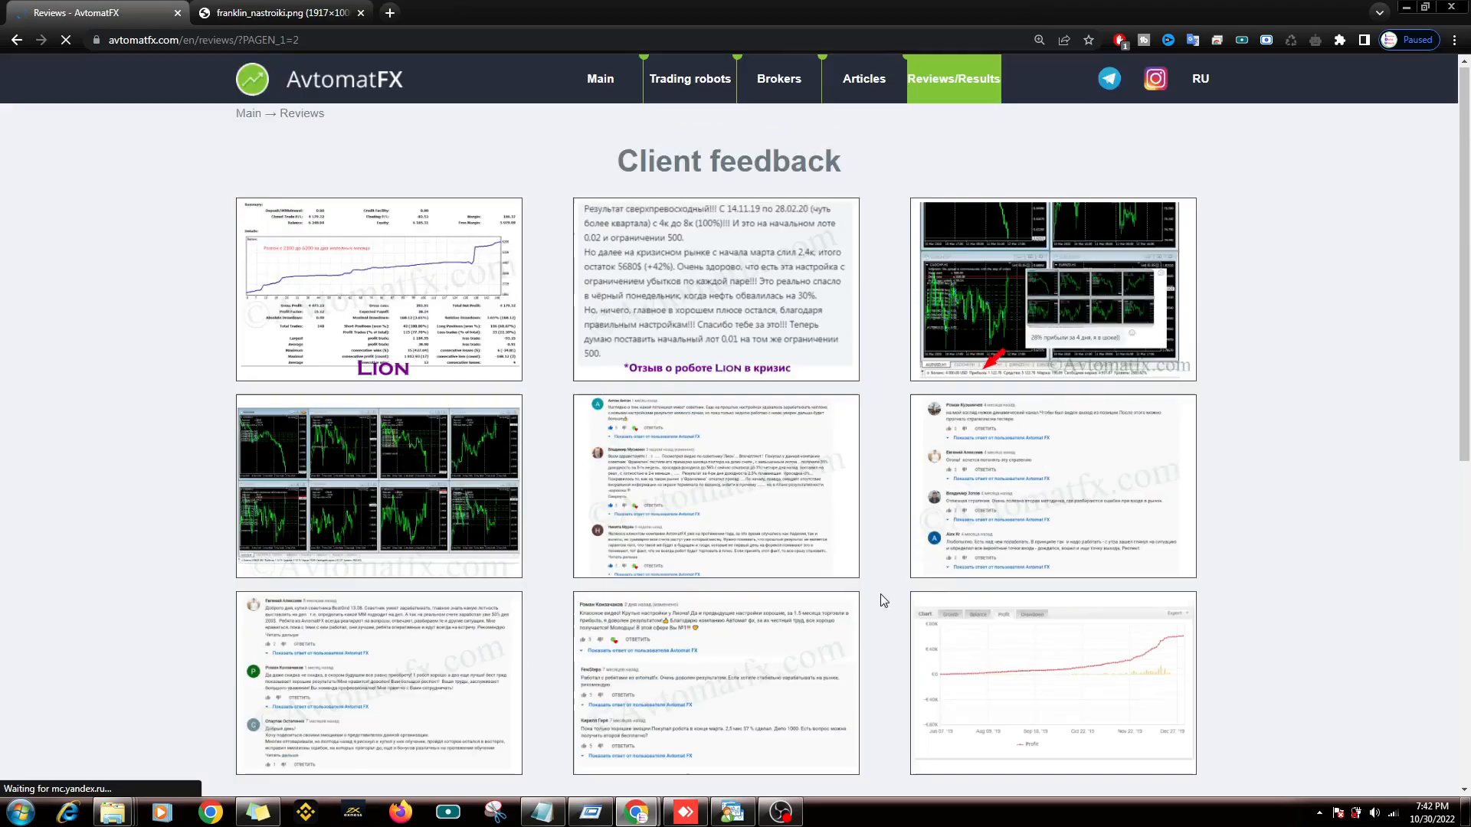
scroll(down, 3)
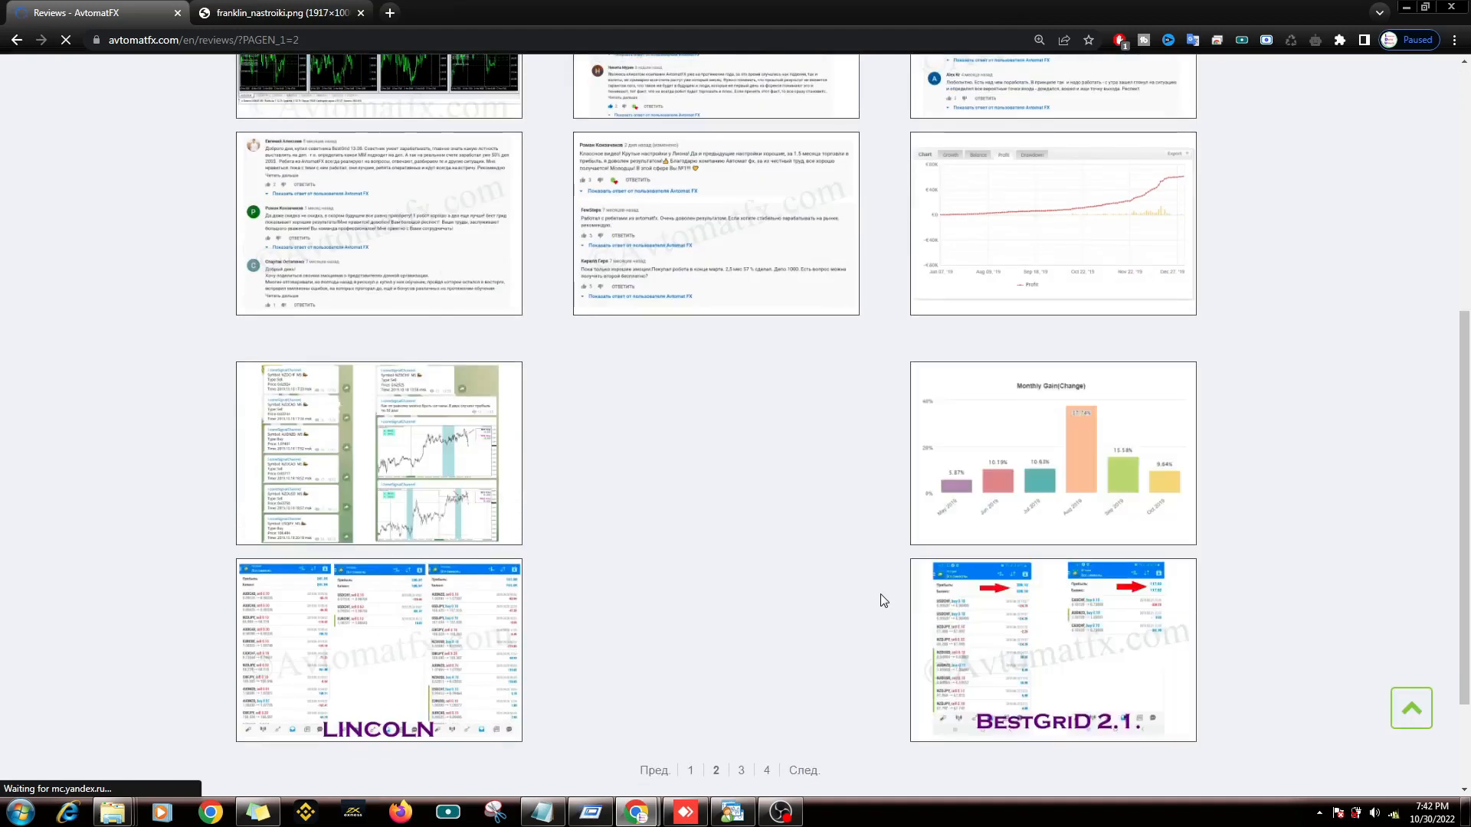
click(740, 769)
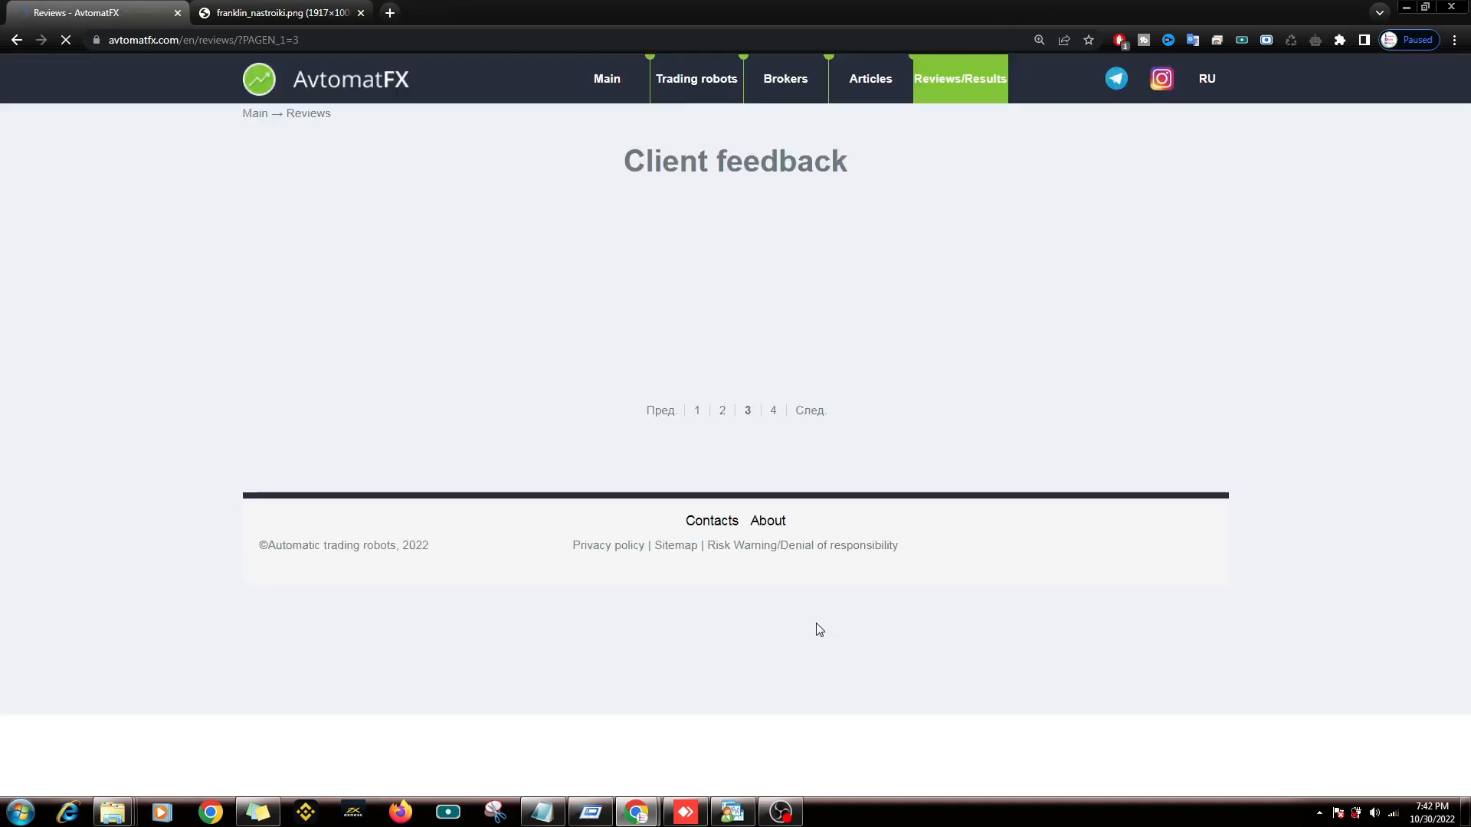